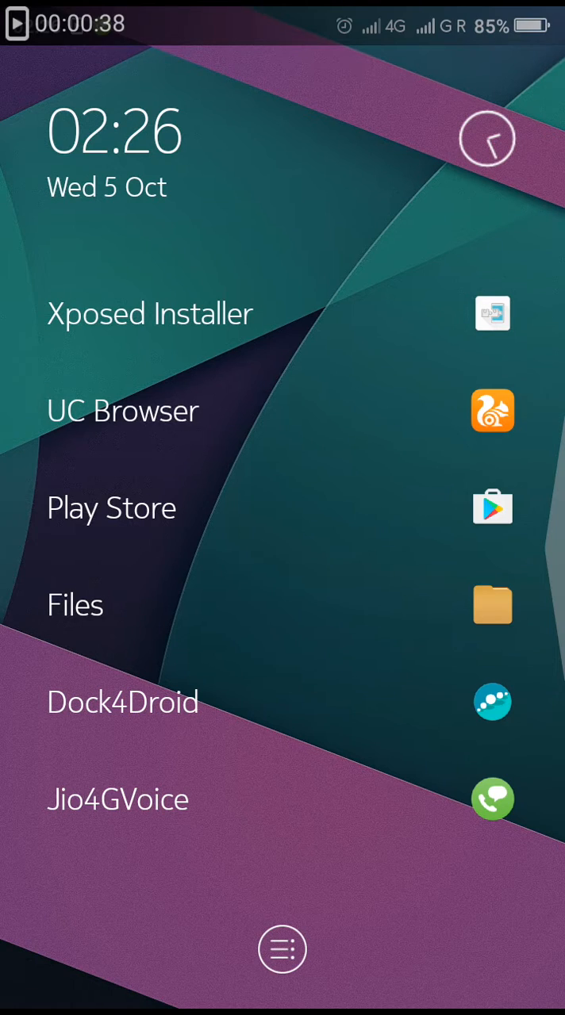
- Launch UC Browser and focus the Google search box for 'boot animations for'
click(365, 394)
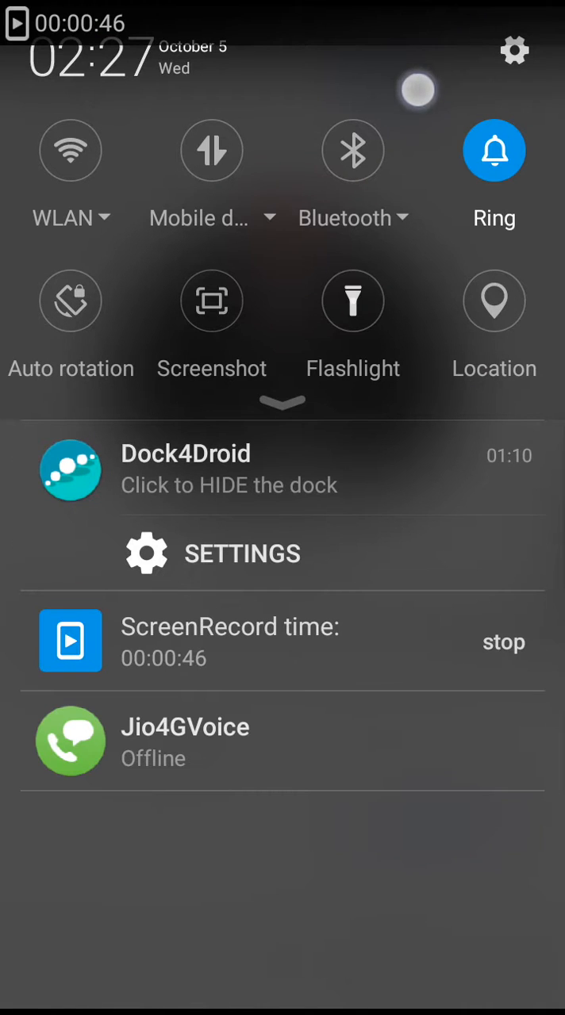
click(211, 149)
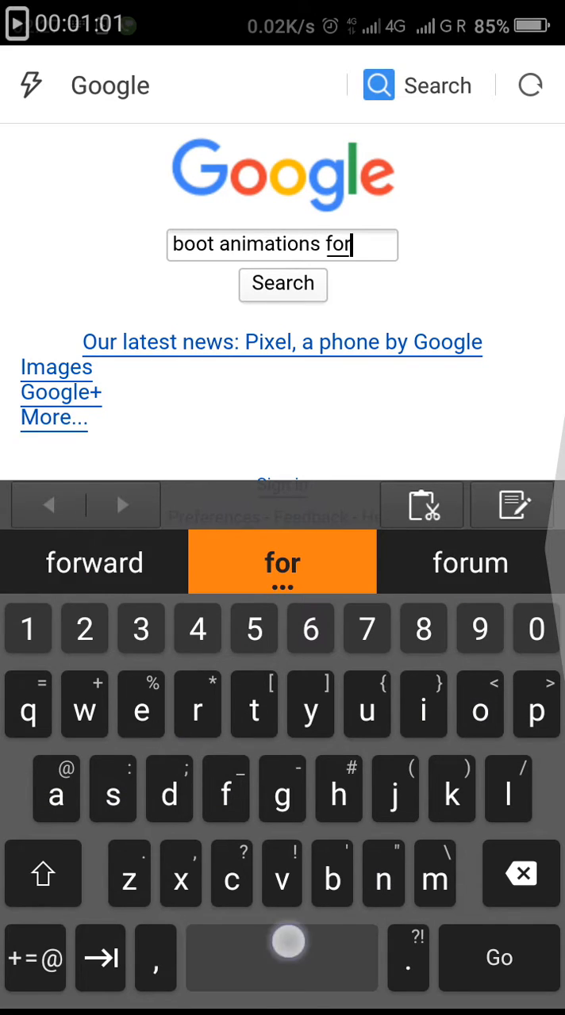
- Search Google for 'boot animations for 720x1280' and scan the results
click(283, 562)
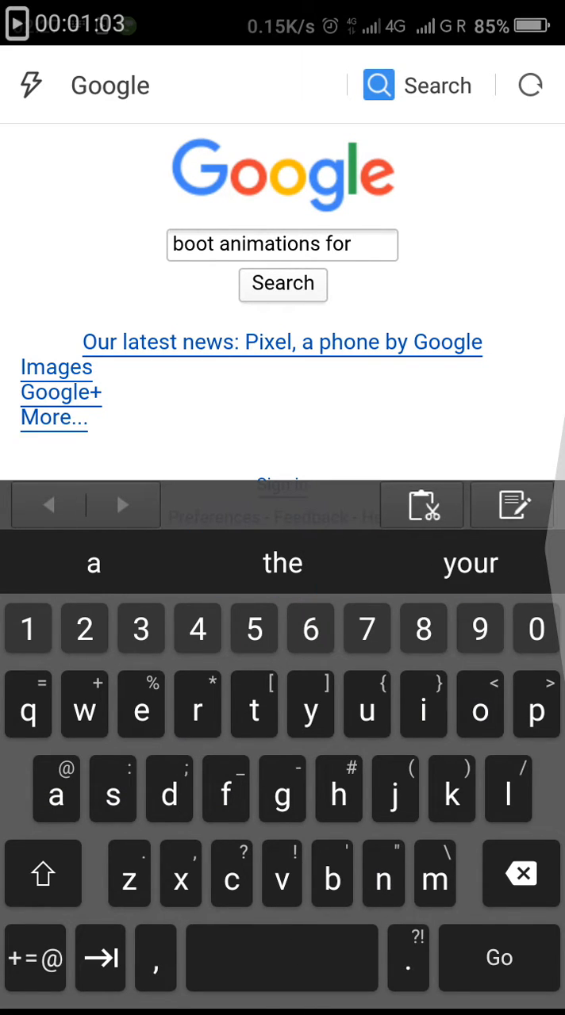
click(367, 629)
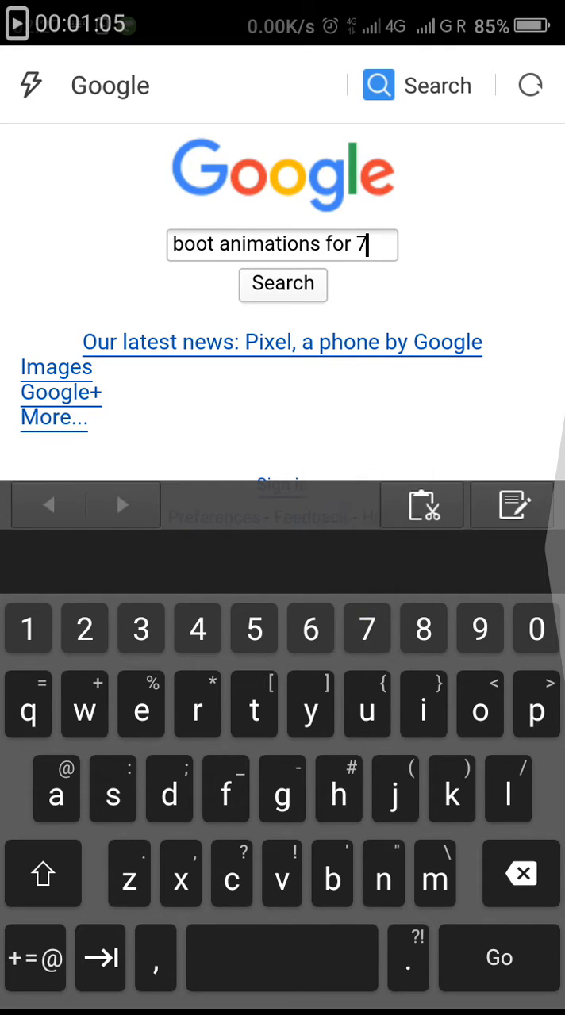
text(20x)
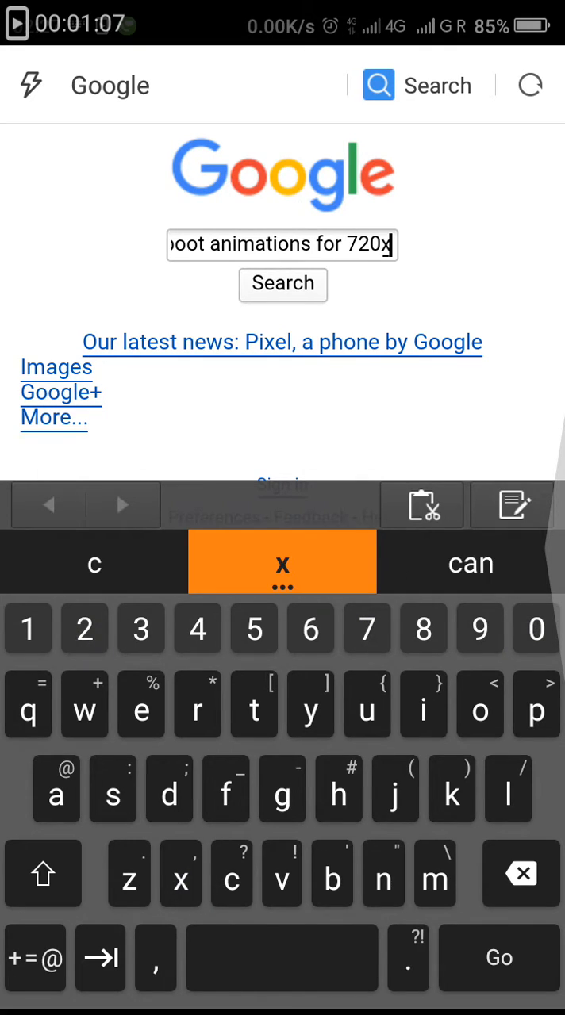
text(1280)
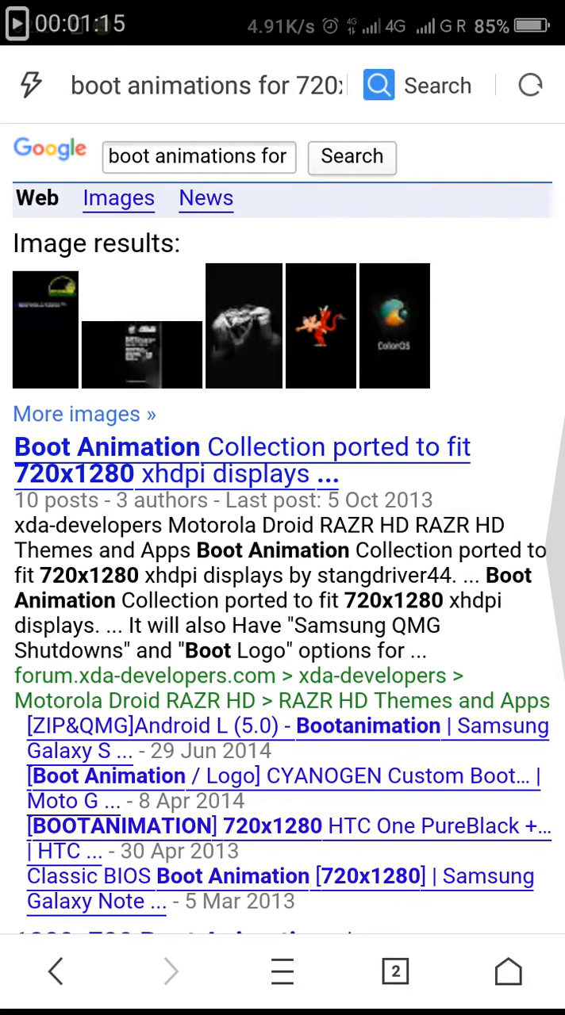
scroll(down, 3)
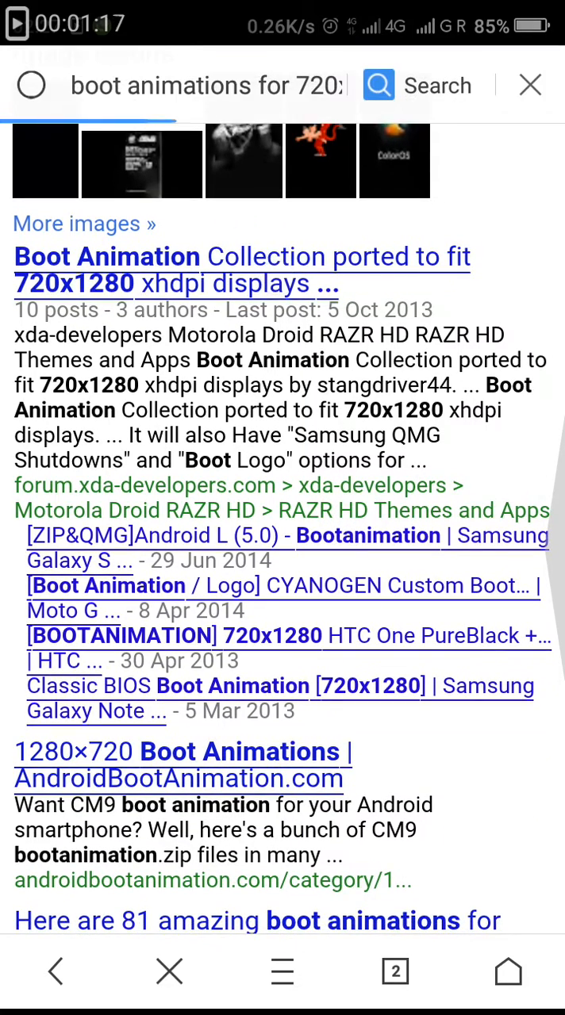
scroll(down, 3)
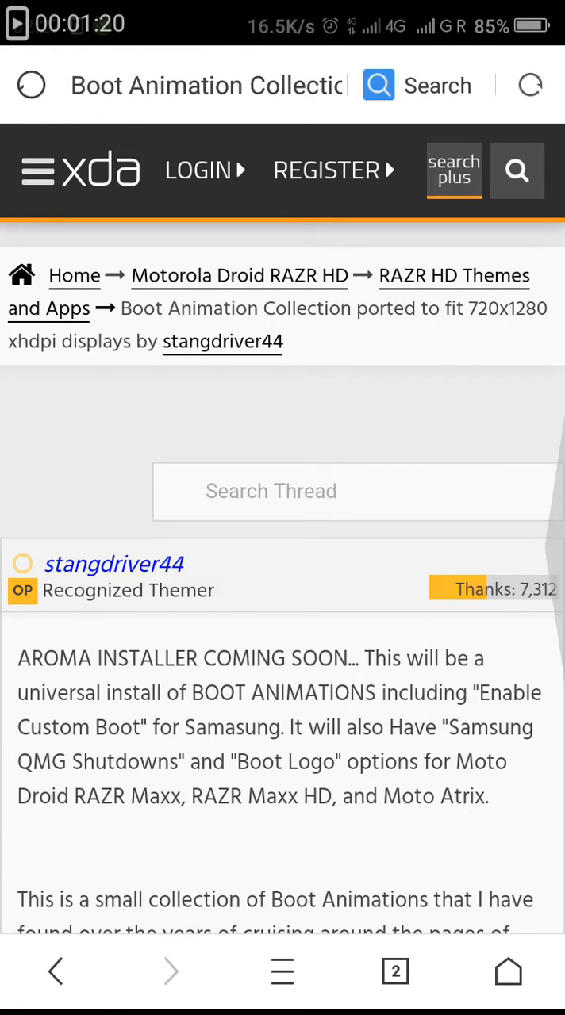
scroll(down, 3)
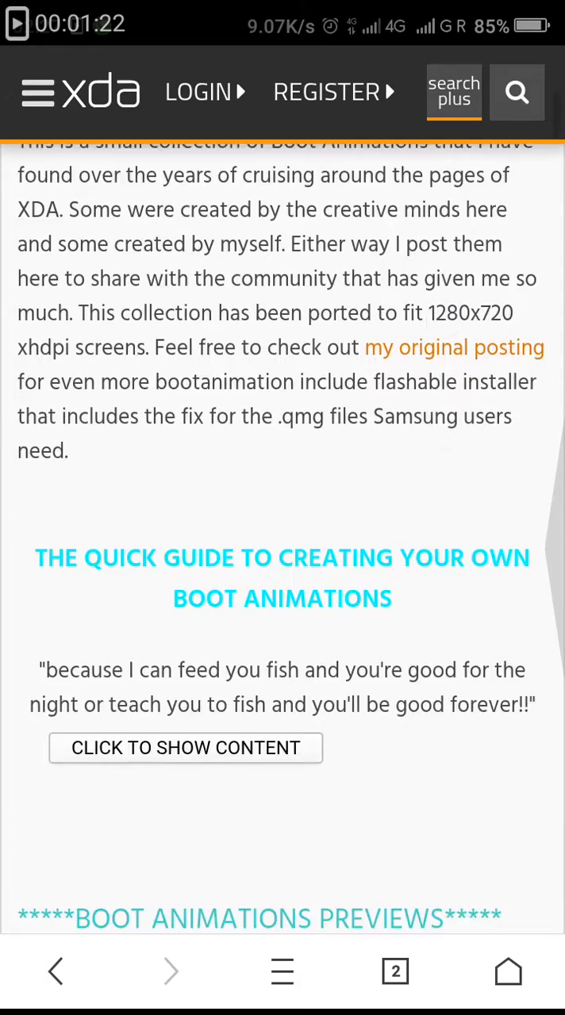
scroll(down, 3)
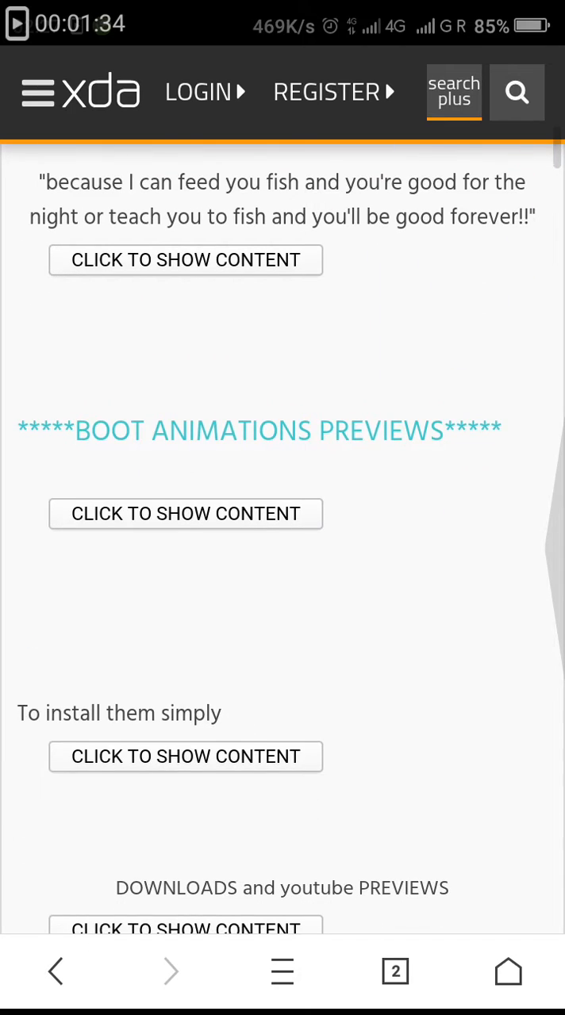
- Reveal the XDA collection's download list and browse through it
click(186, 929)
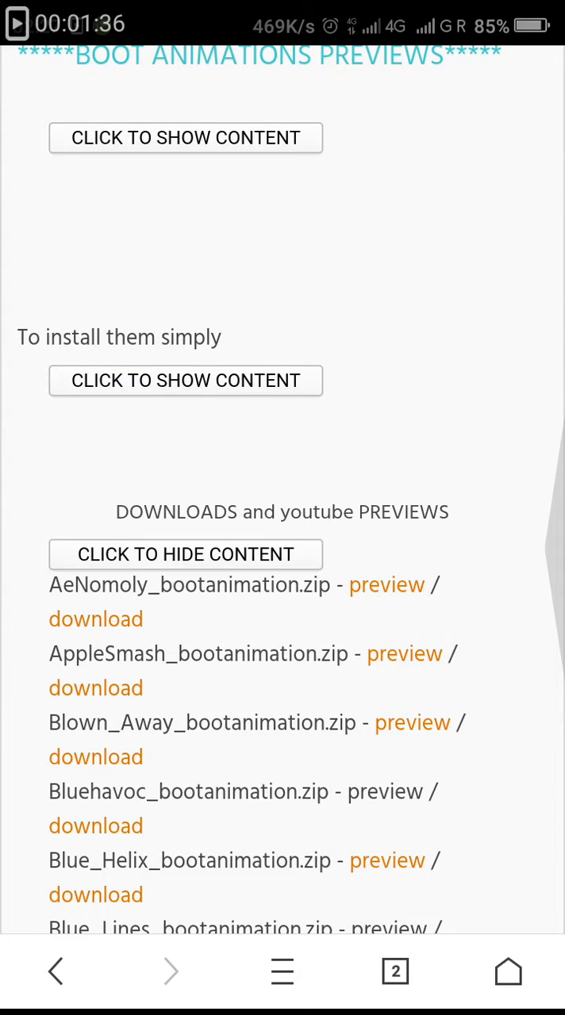
scroll(down, 3)
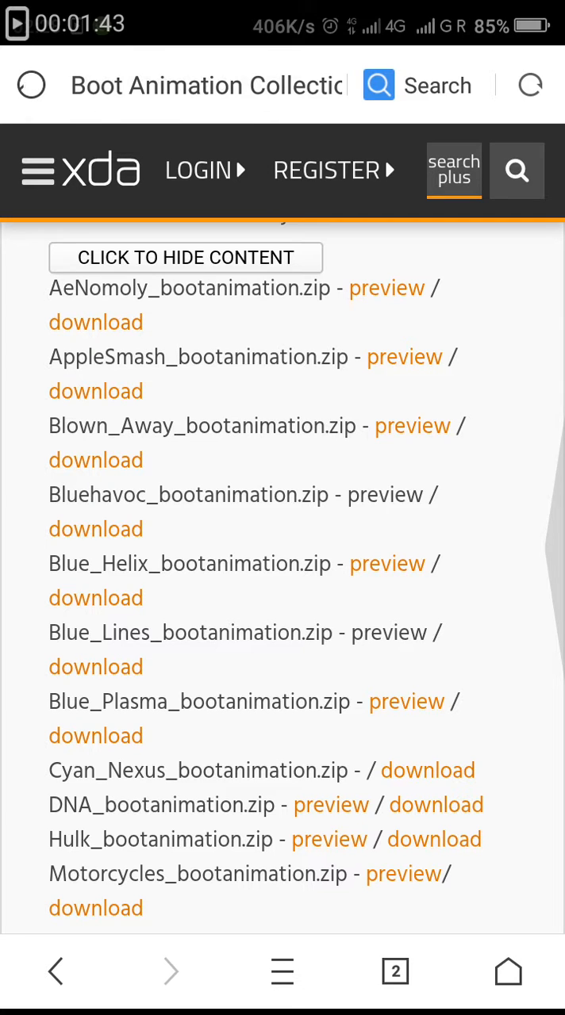
scroll(down, 3)
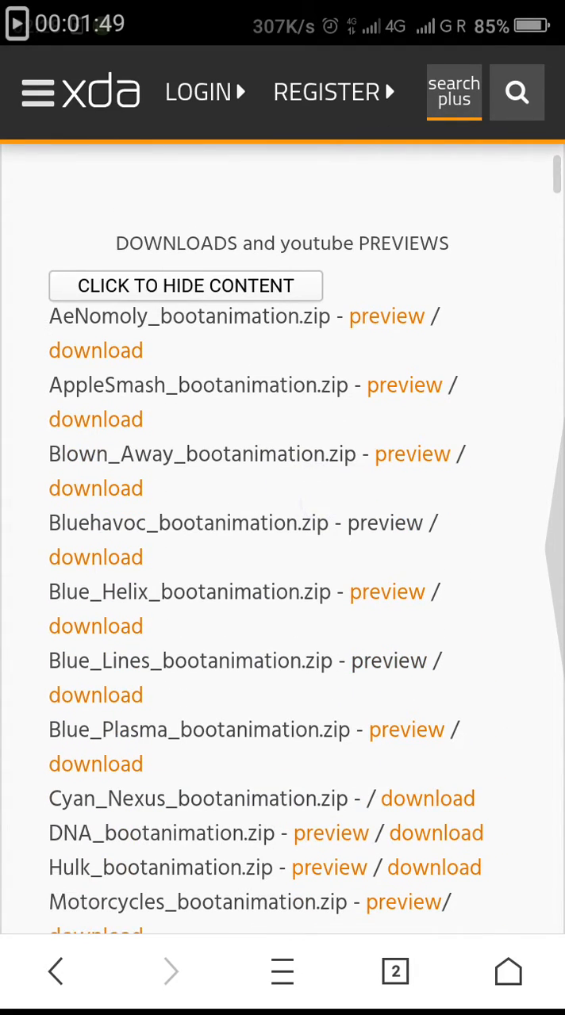
scroll(down, 3)
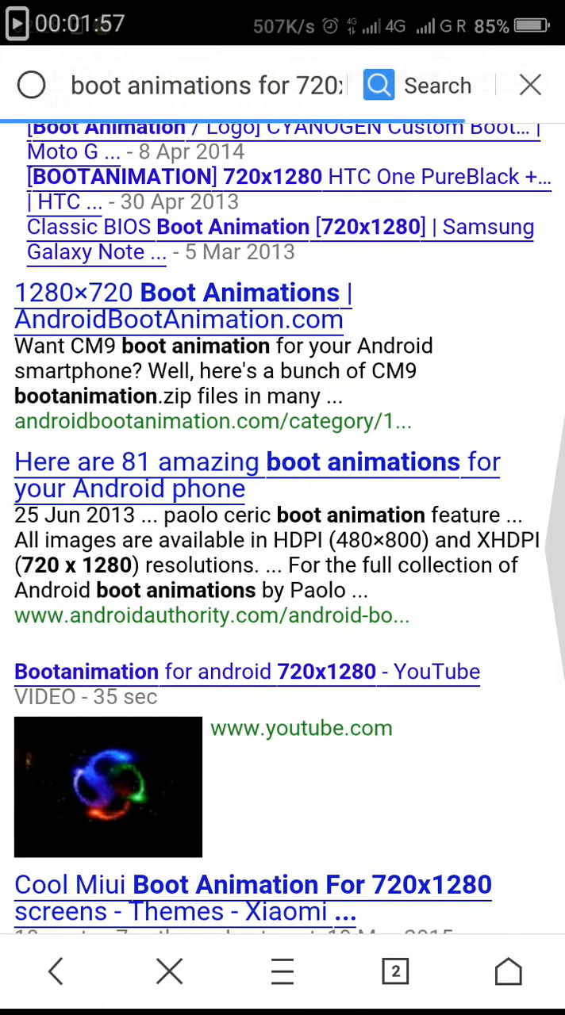
click(257, 476)
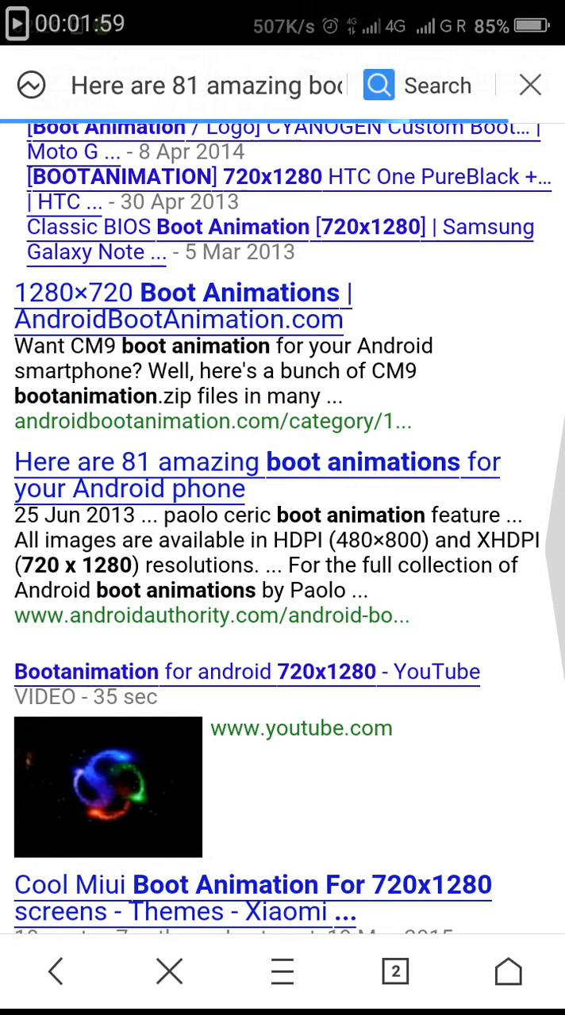
click(257, 476)
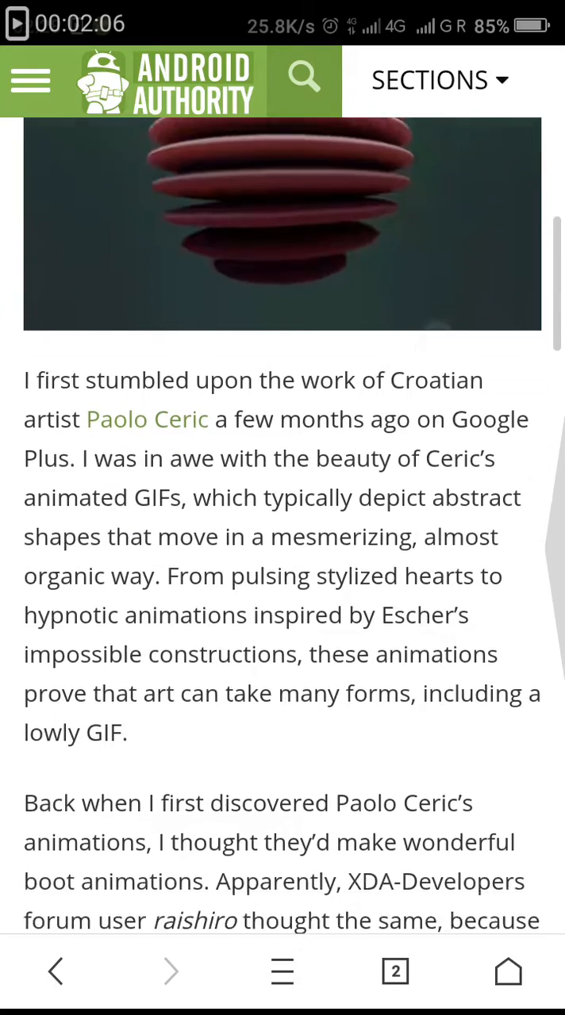
scroll(down, 3)
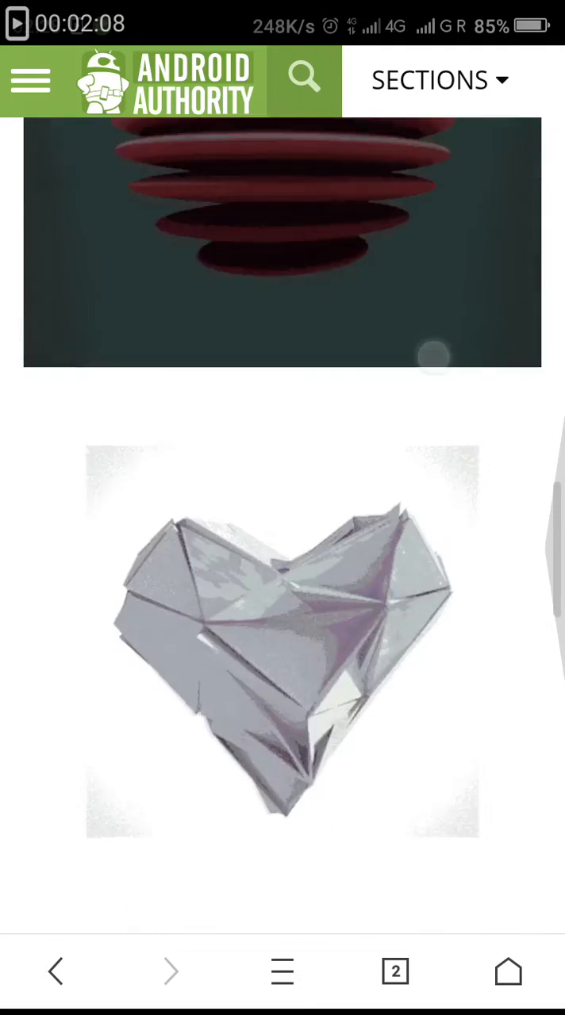
scroll(down, 3)
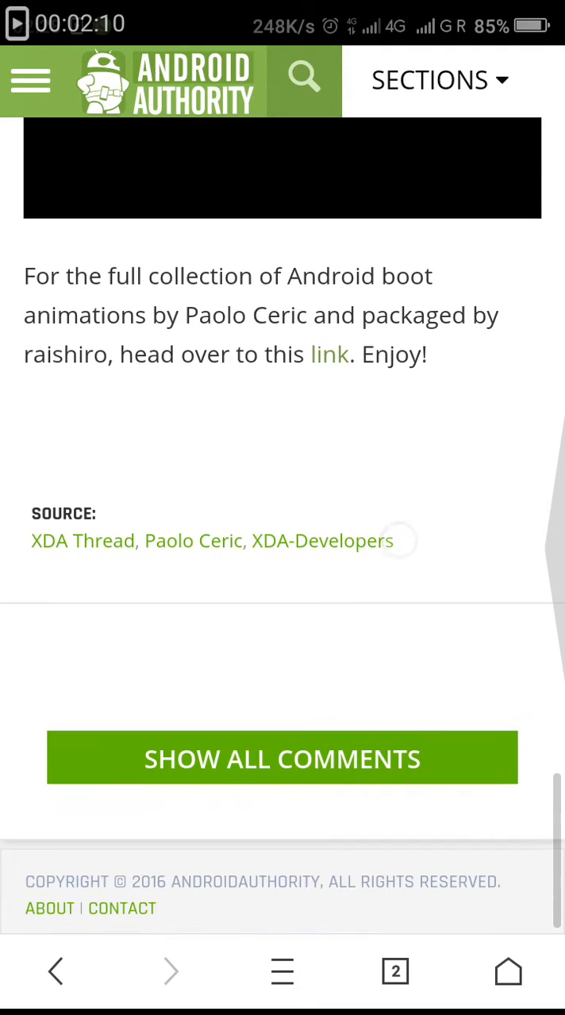
scroll(down, 3)
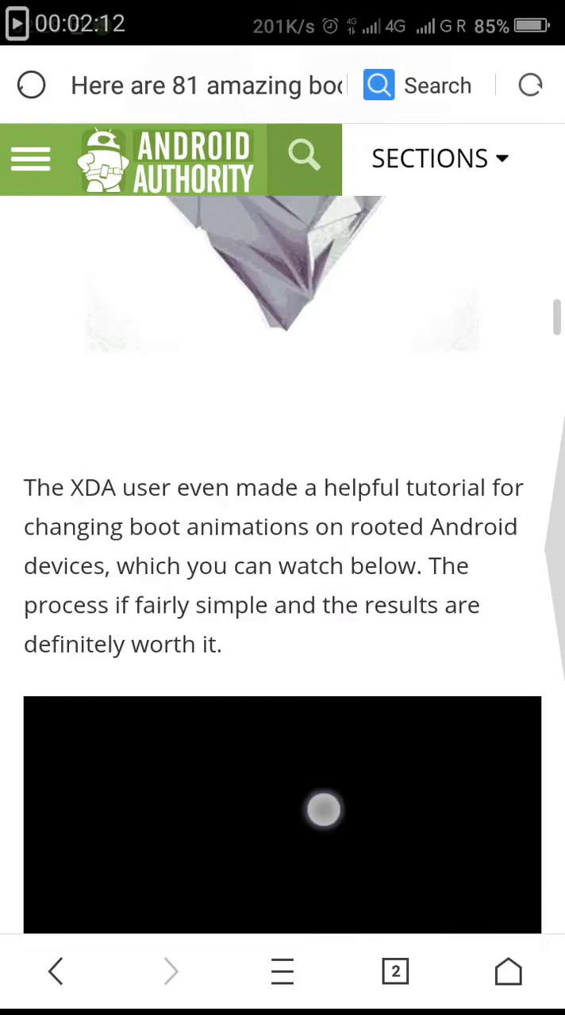
scroll(up, 3)
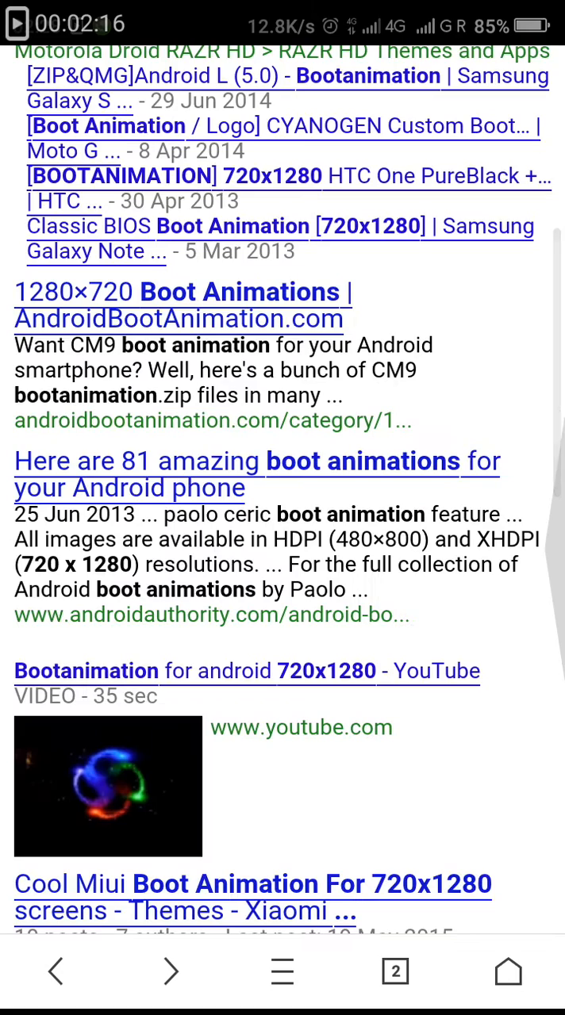
scroll(down, 3)
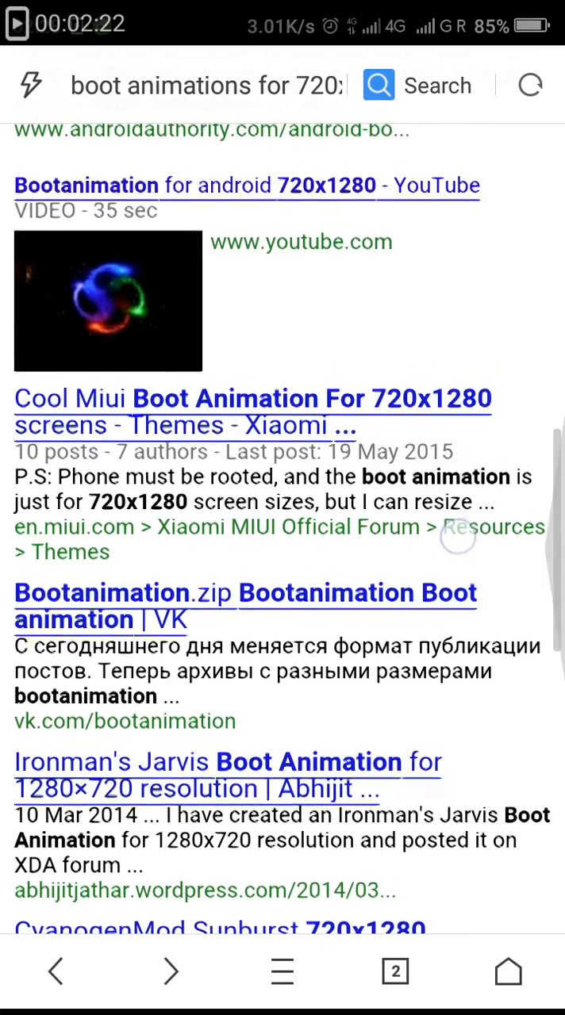
scroll(down, 3)
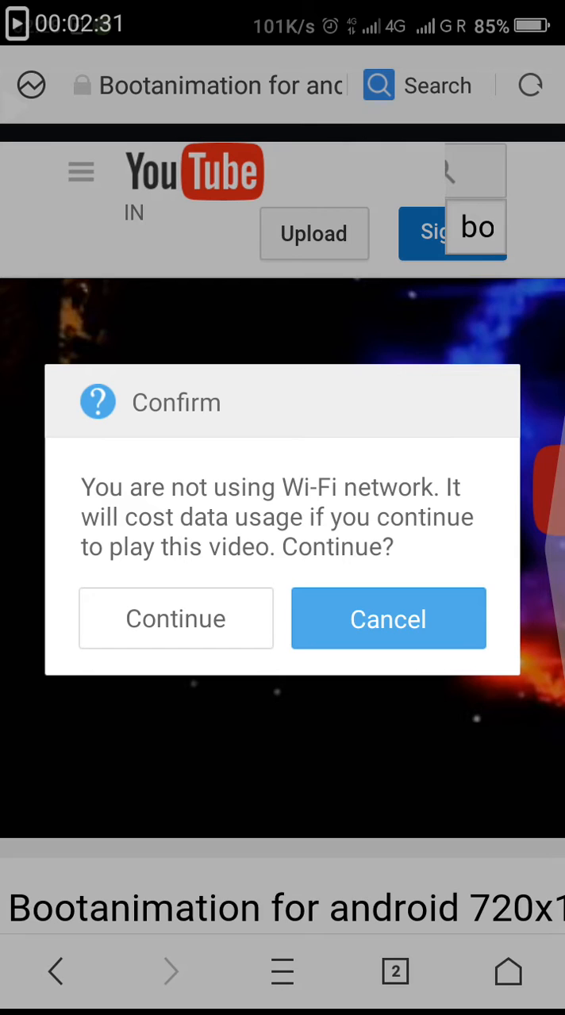
- Follow the video's Yandex Disk link to bootanimation.zip and bring up the UC Browser menu
click(175, 619)
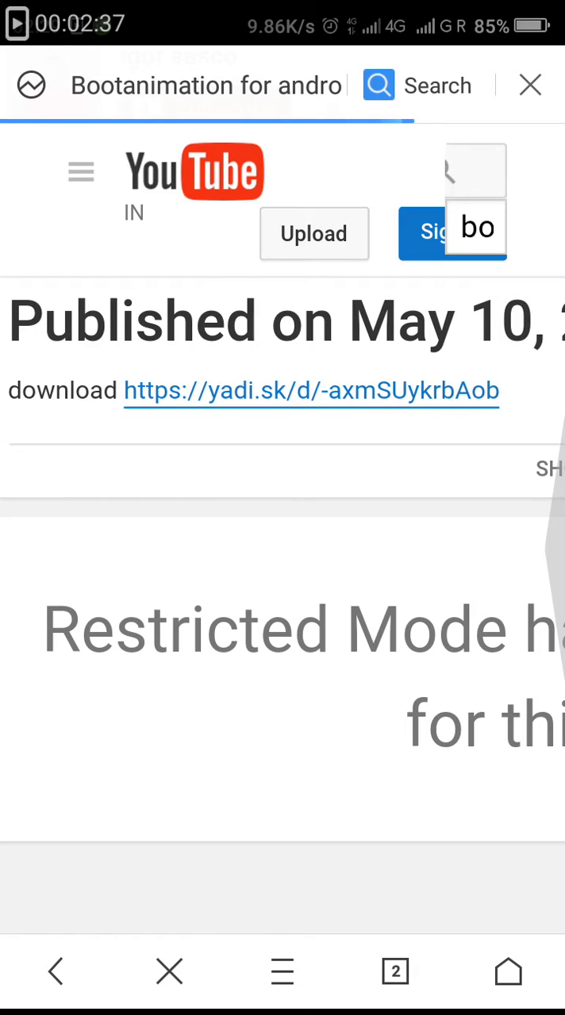
click(311, 390)
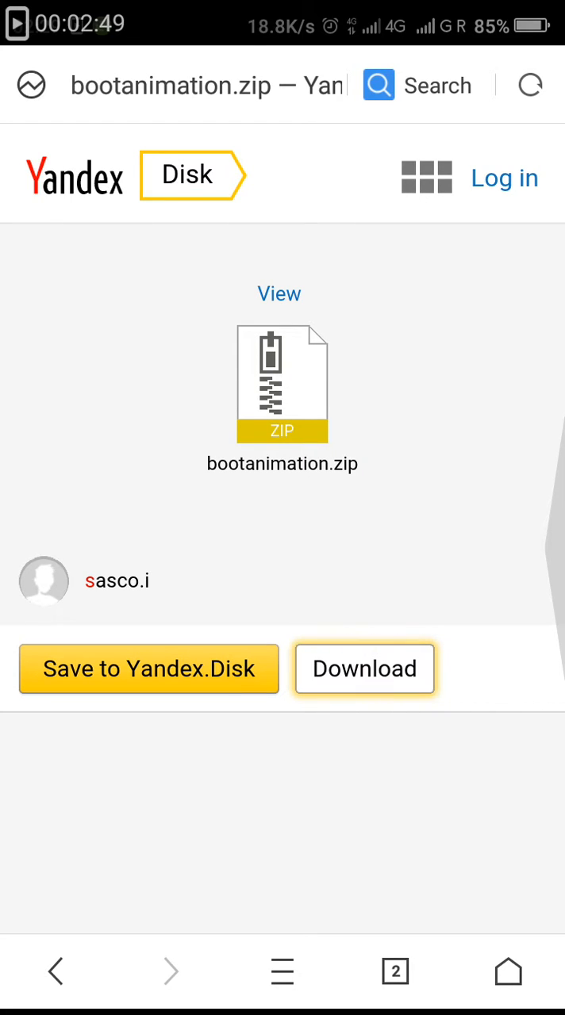
click(530, 86)
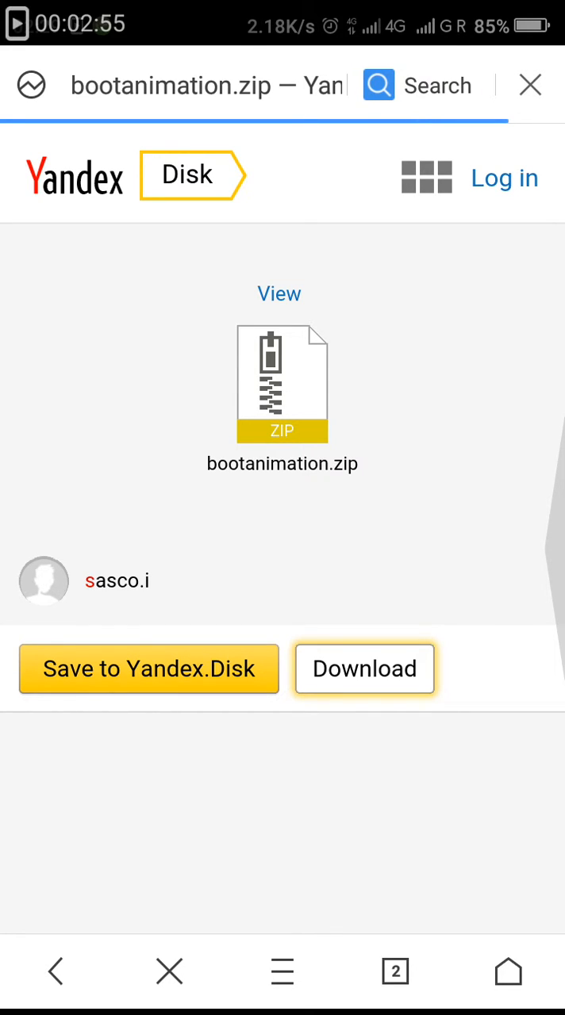
click(365, 669)
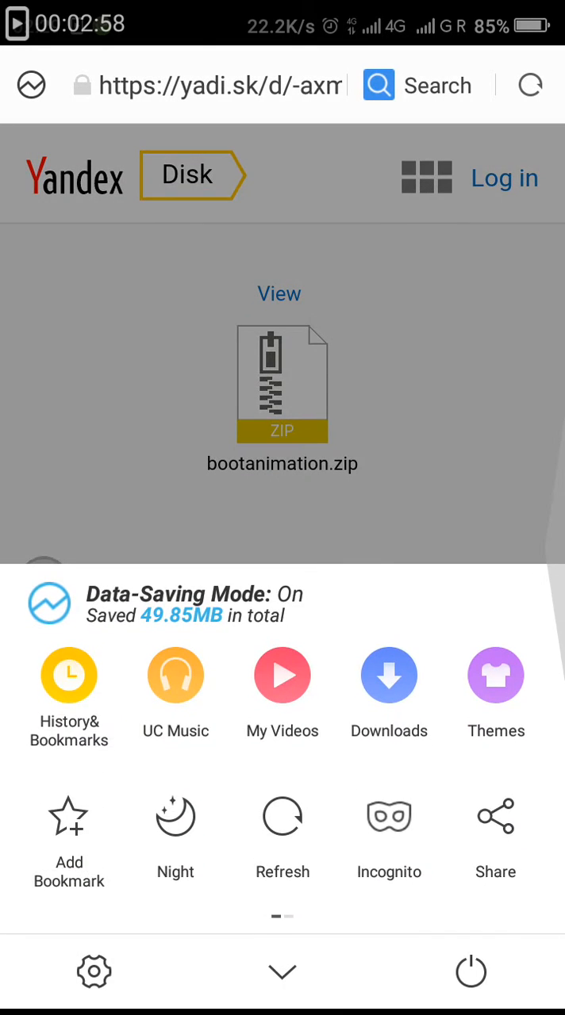
- Delete the paused bootanimation(6).zip from UC Browser's Downloading list
click(389, 676)
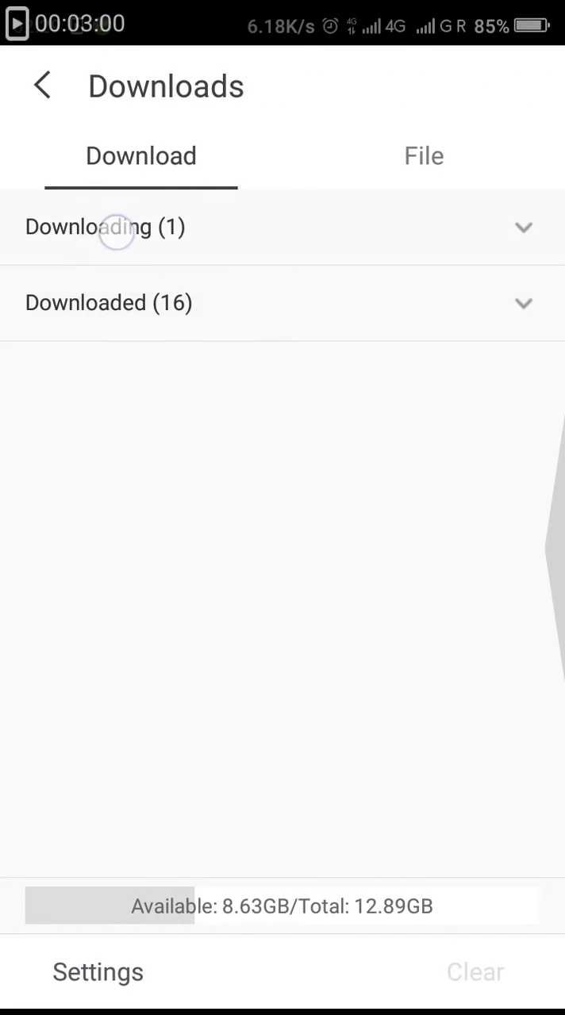
click(105, 227)
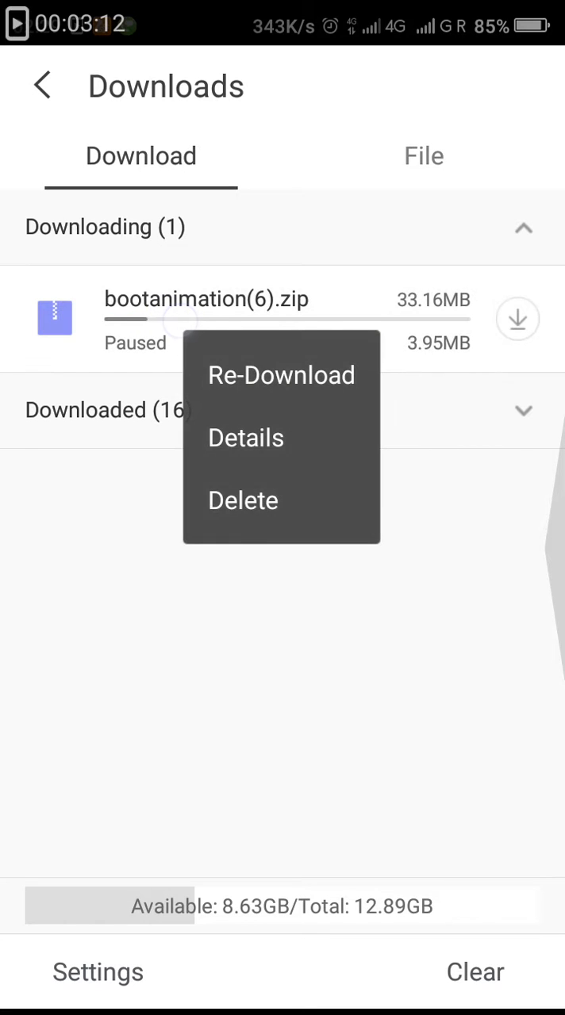
click(243, 500)
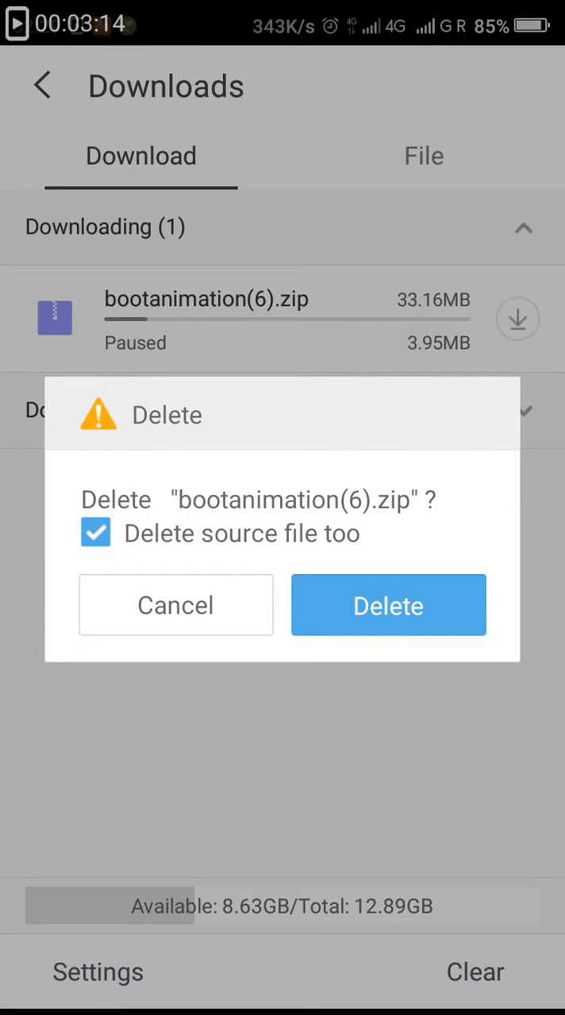
click(174, 604)
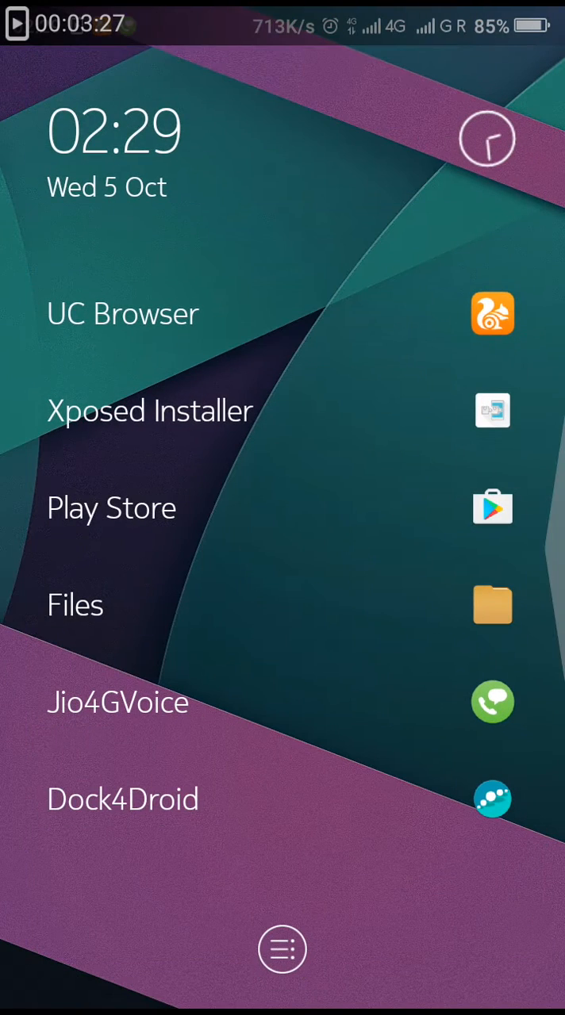
- Browse Files local storage to the UCDownloads folder with the bootanimation zips
click(76, 604)
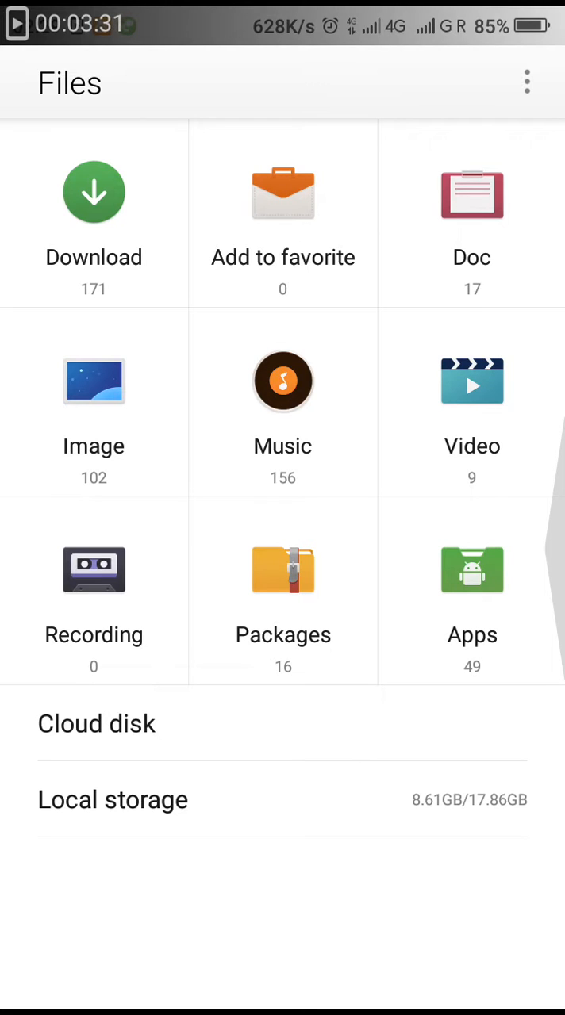
click(112, 800)
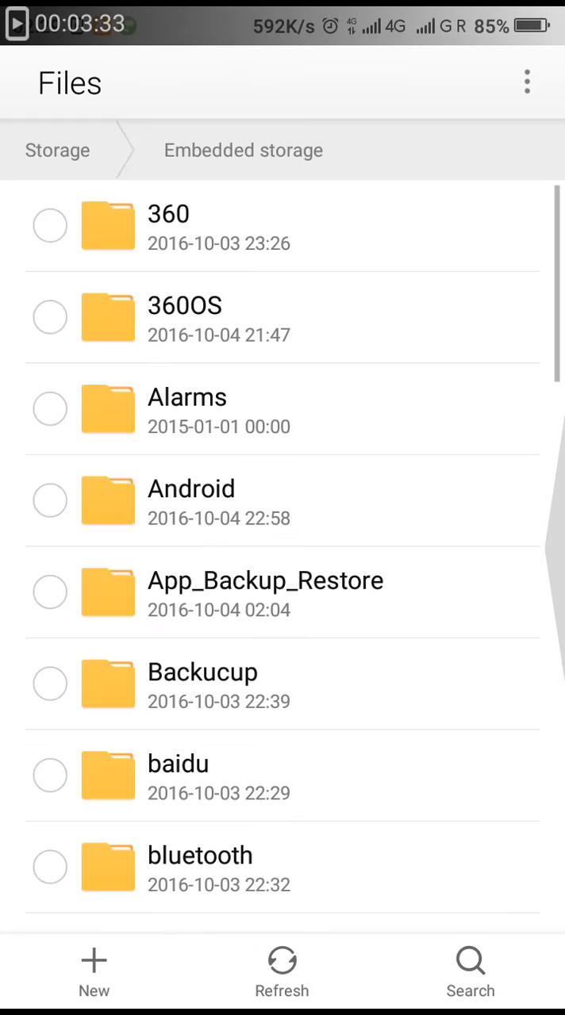
scroll(down, 3)
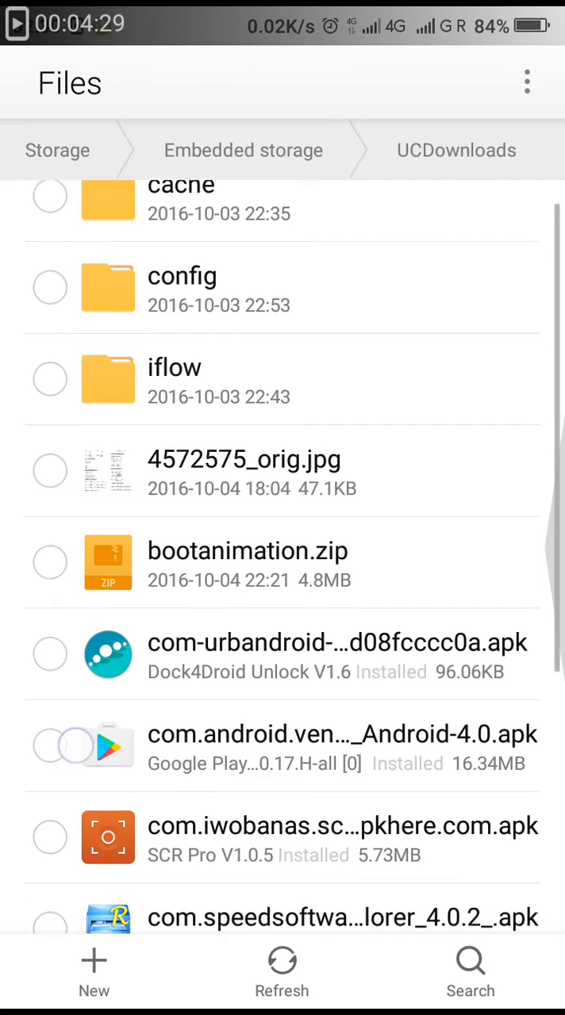
scroll(down, 3)
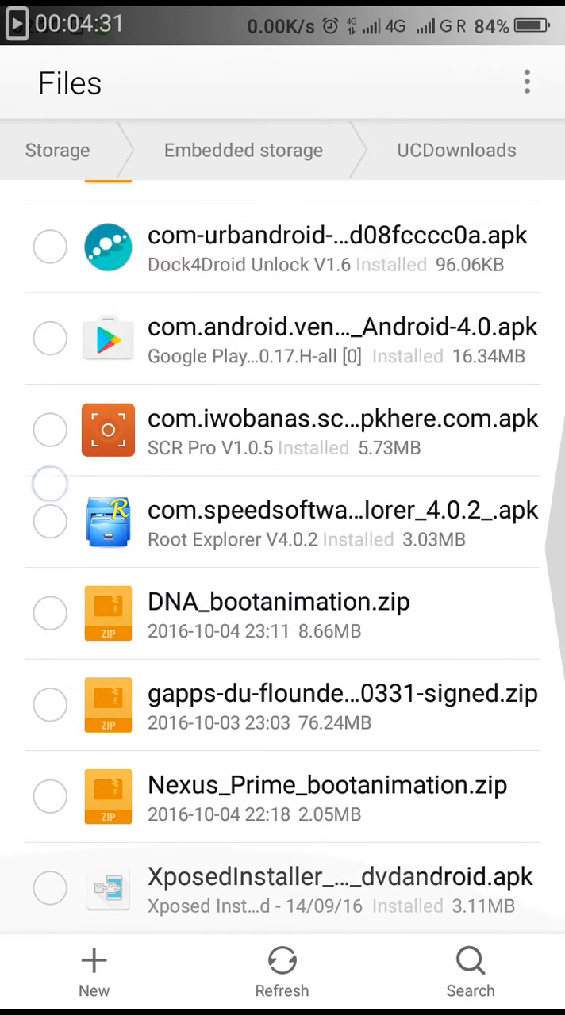
scroll(down, 3)
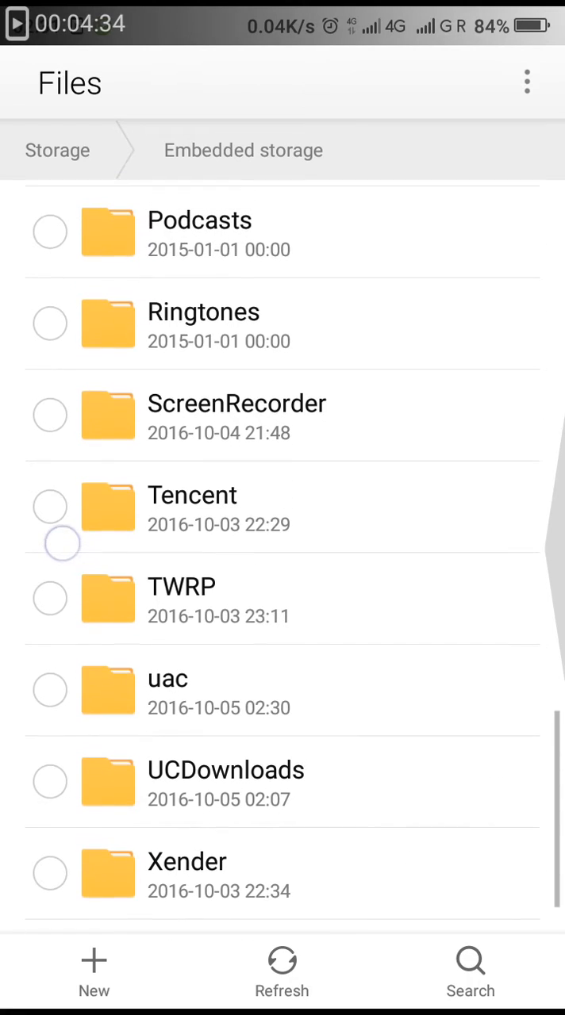
click(166, 689)
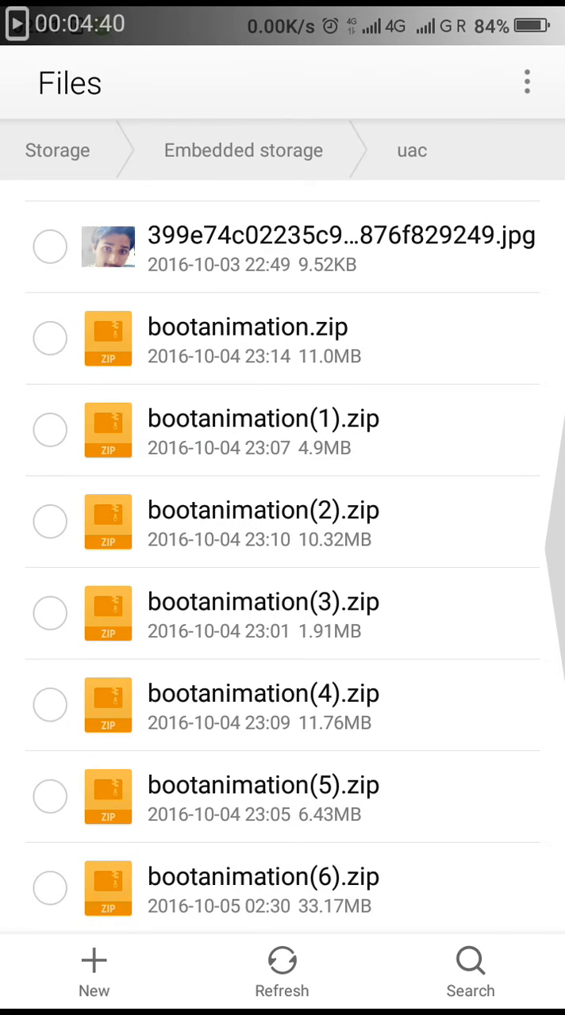
click(49, 890)
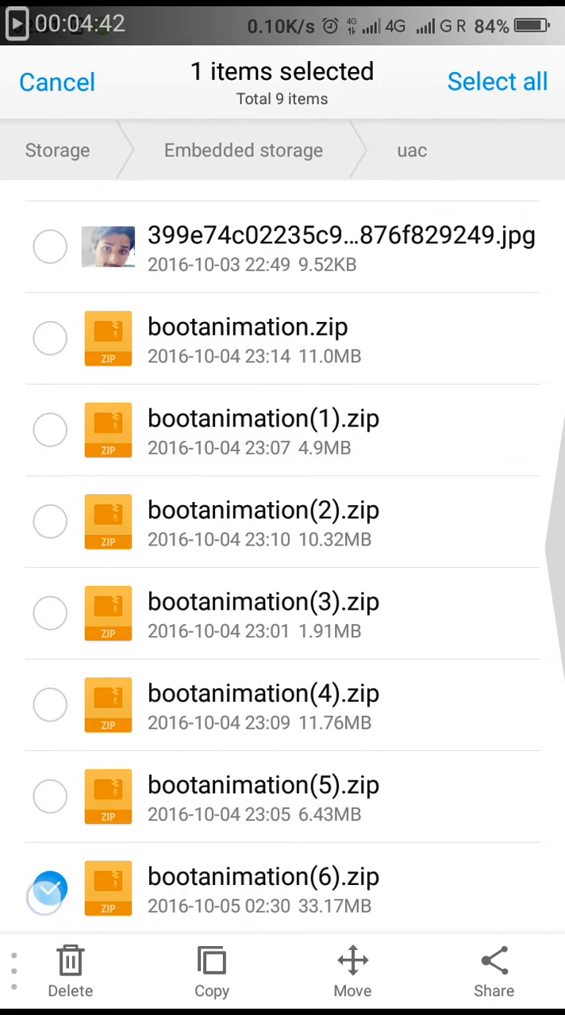
click(57, 82)
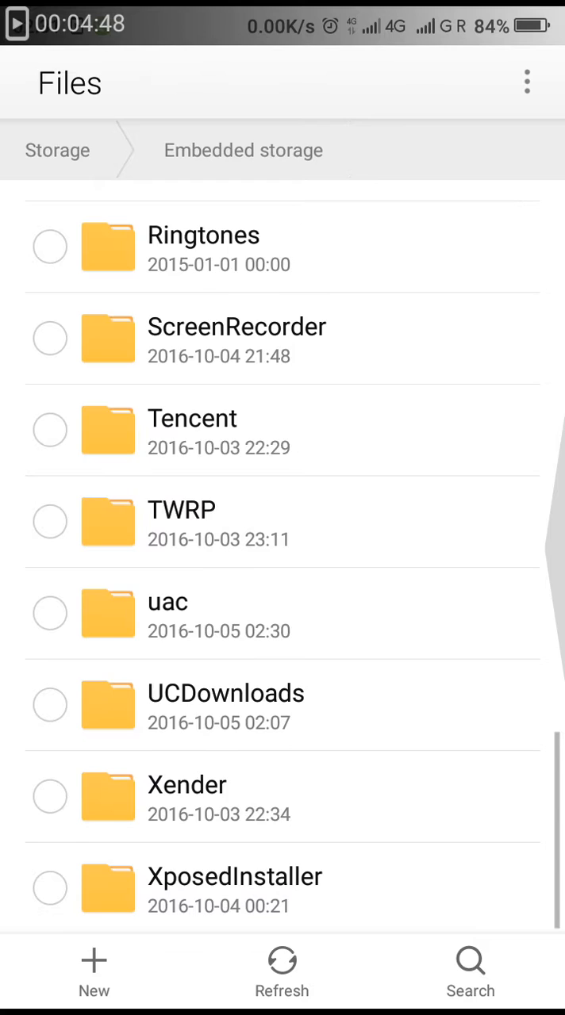
click(57, 149)
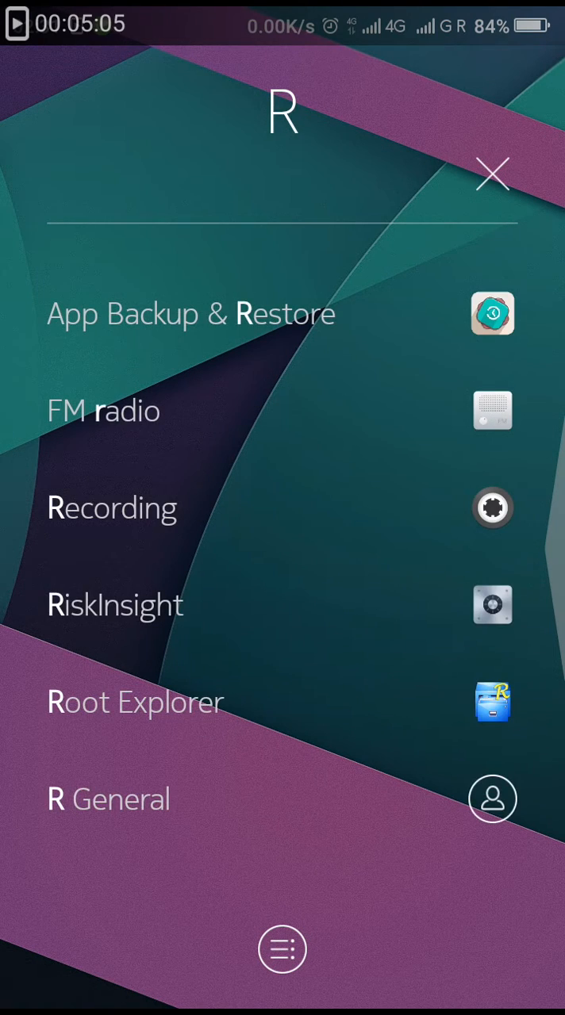
- Launch Root Explorer and enter the /system folder from the root listing
click(135, 701)
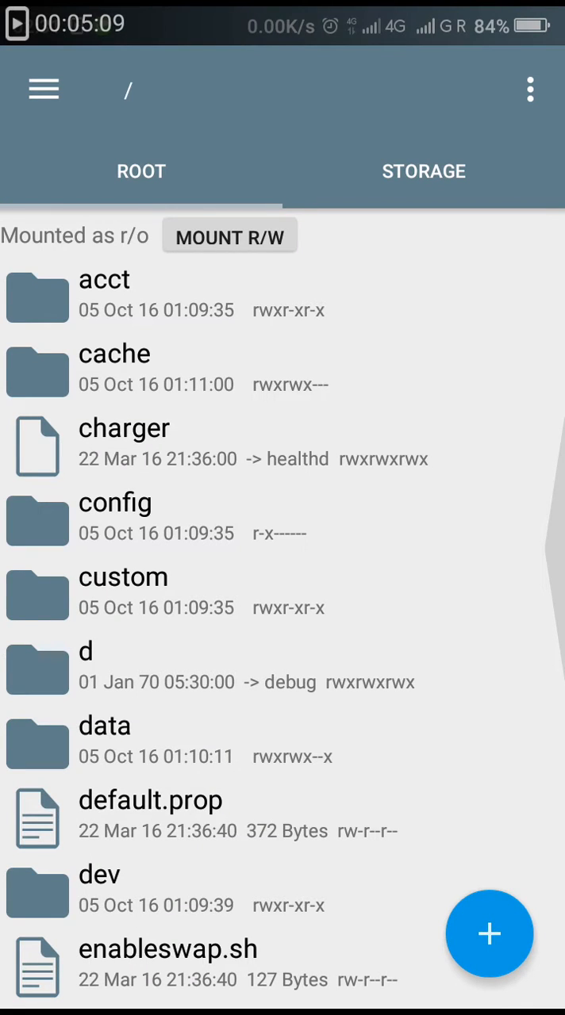
scroll(down, 3)
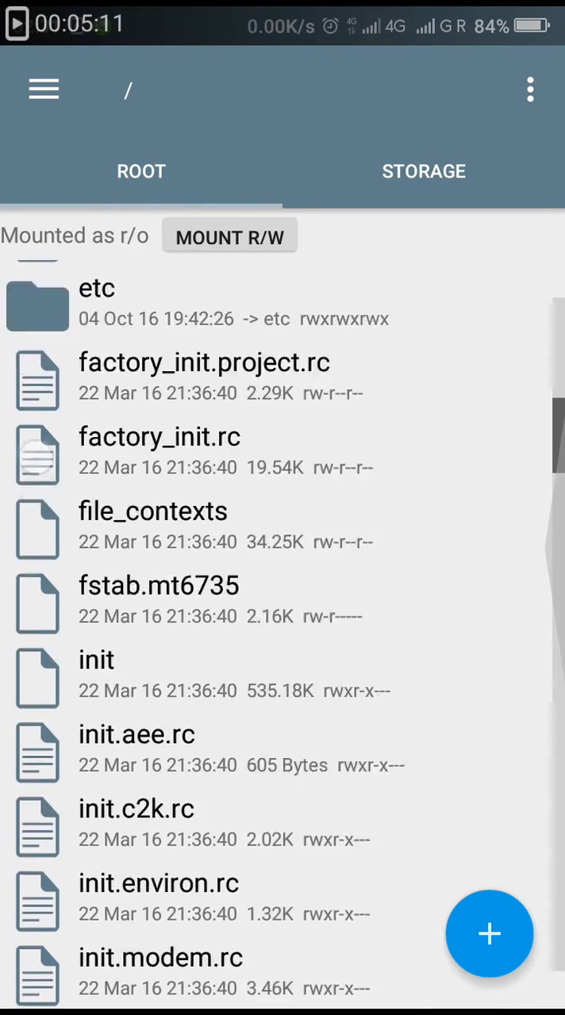
scroll(down, 3)
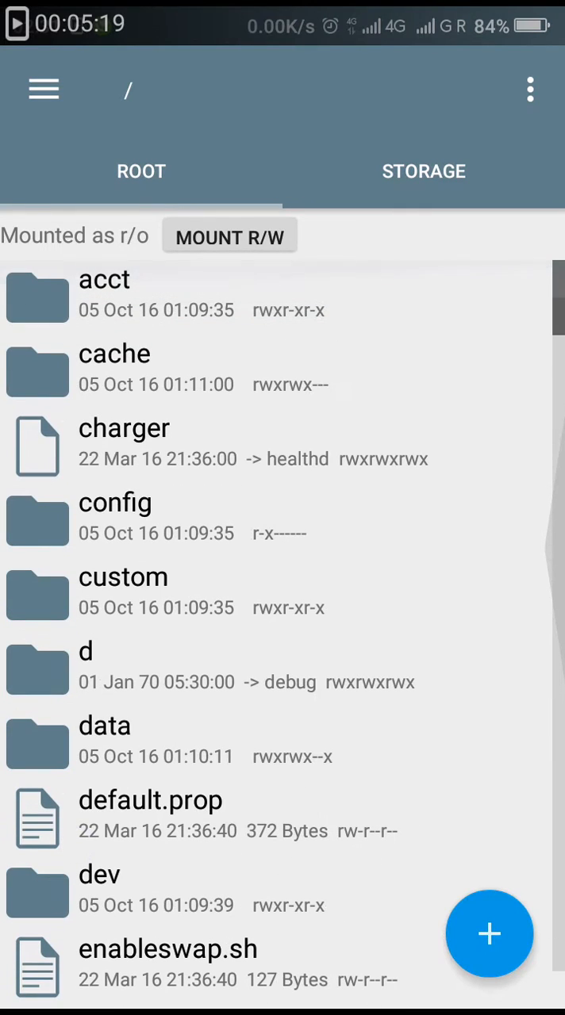
click(43, 89)
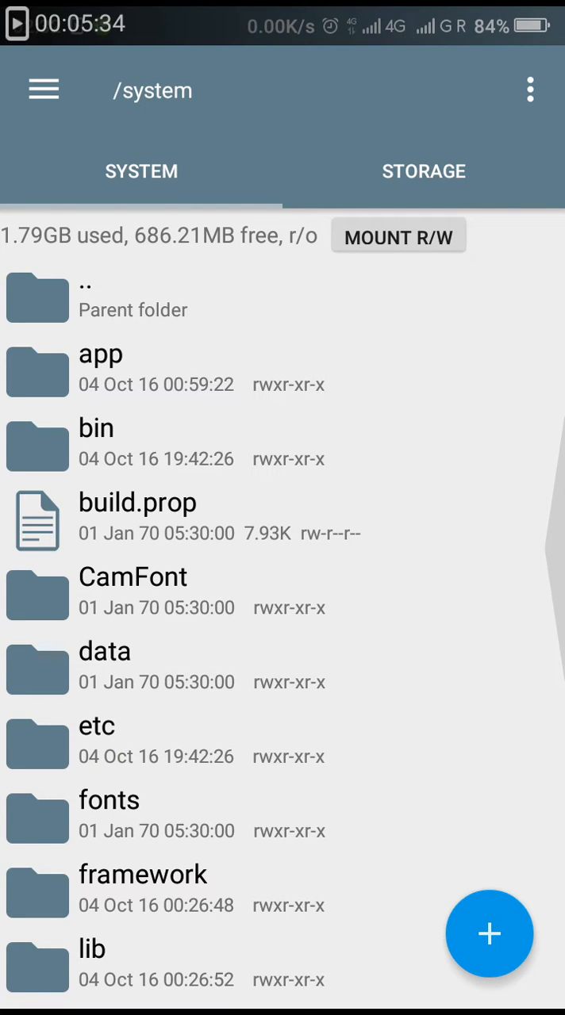
- Scroll through /system to media and browse the /system/media listing with bootanimation.zip
scroll(down, 3)
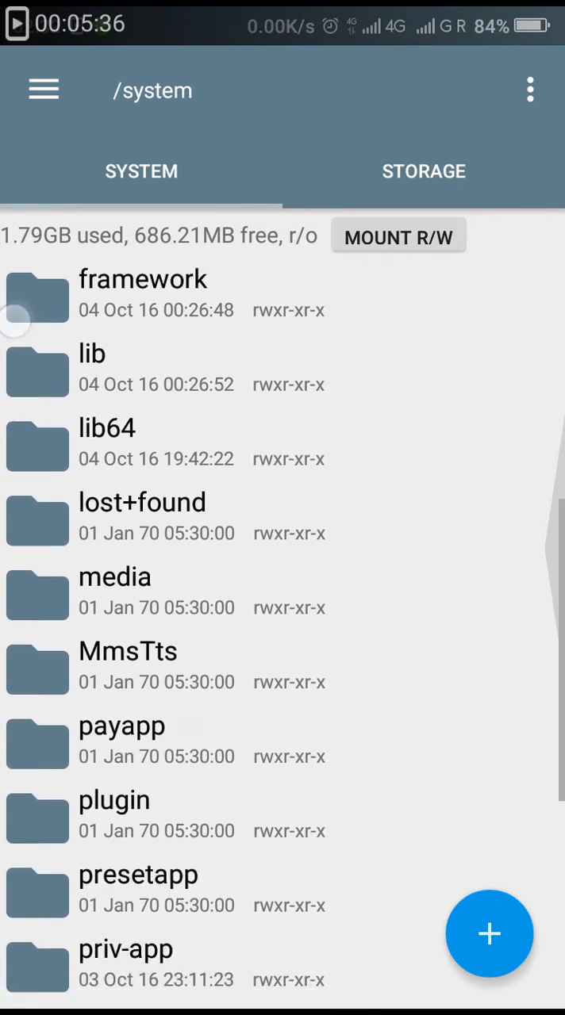
scroll(down, 3)
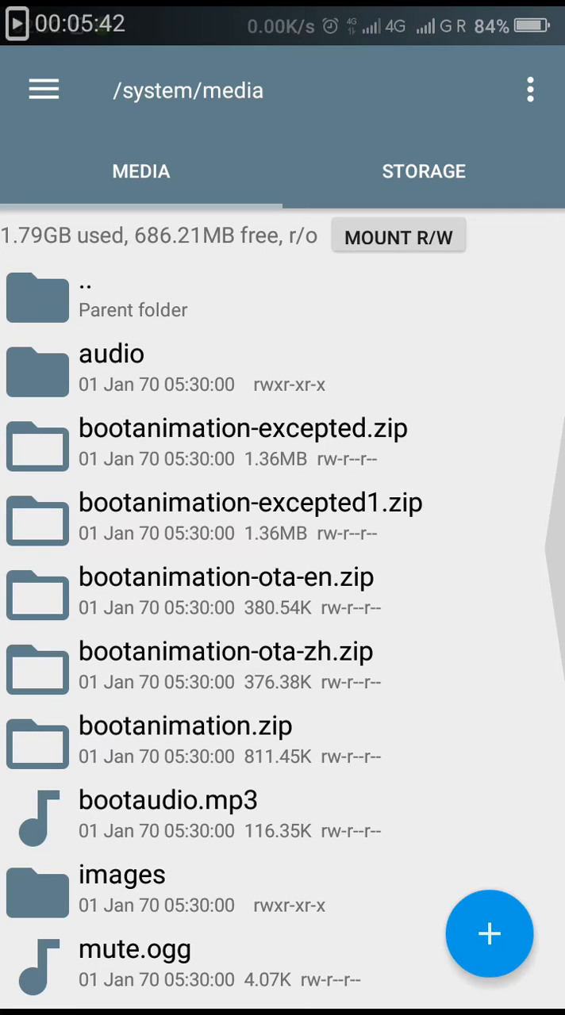
scroll(down, 3)
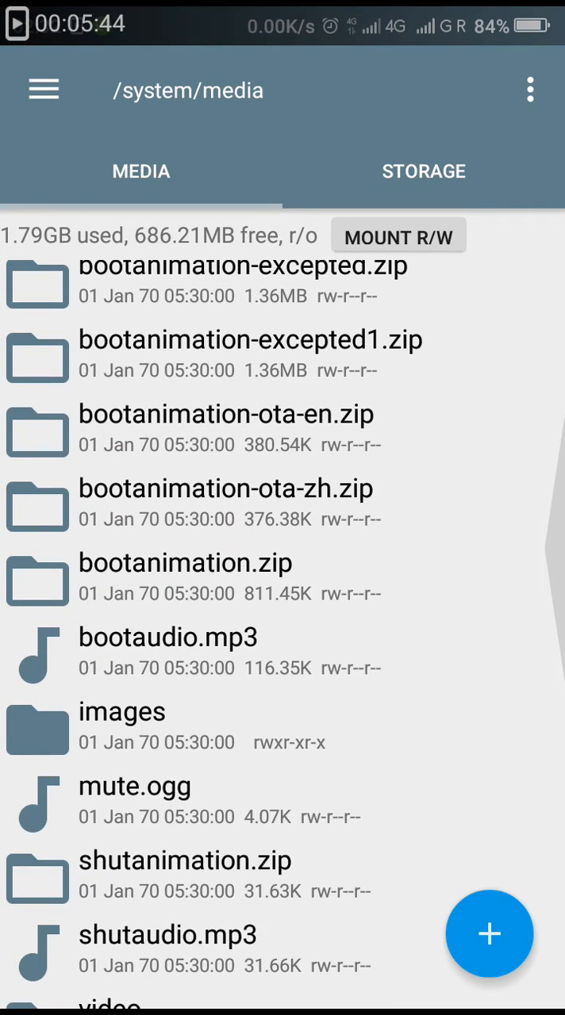
scroll(down, 3)
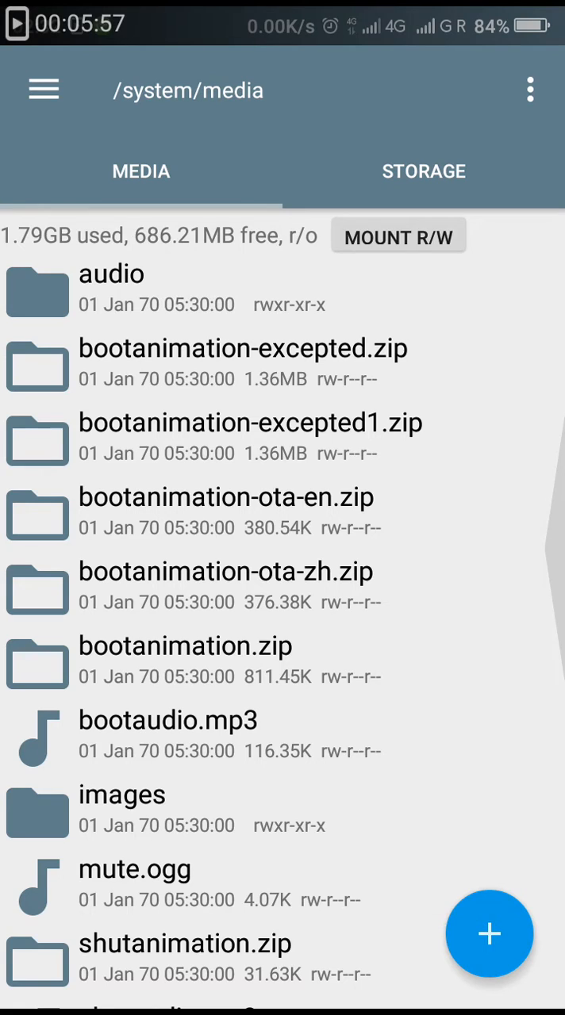
scroll(down, 3)
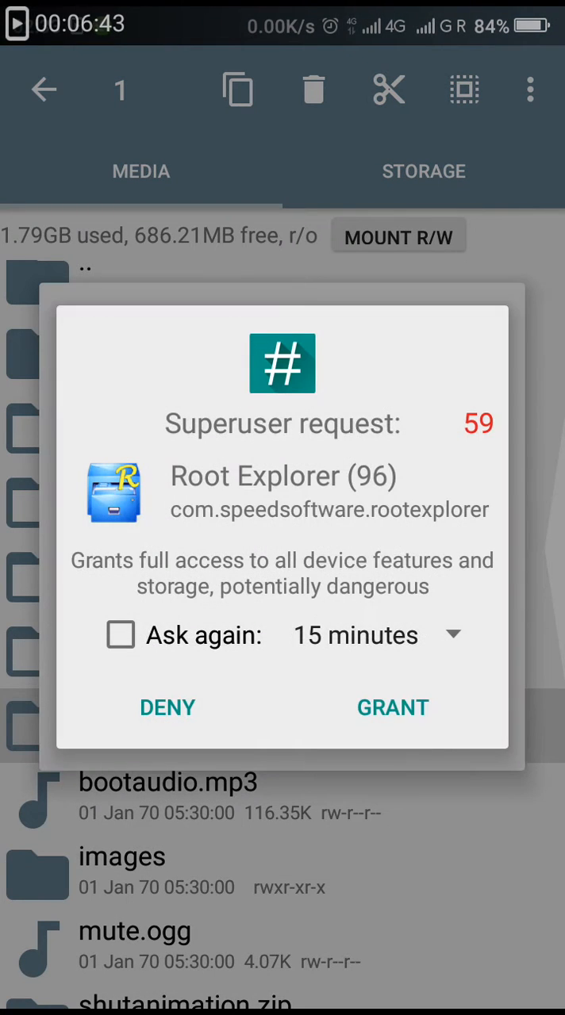
- Grant superuser access for 24 hours, decline the read-write remount, and look inside bootanimation.zip
click(373, 635)
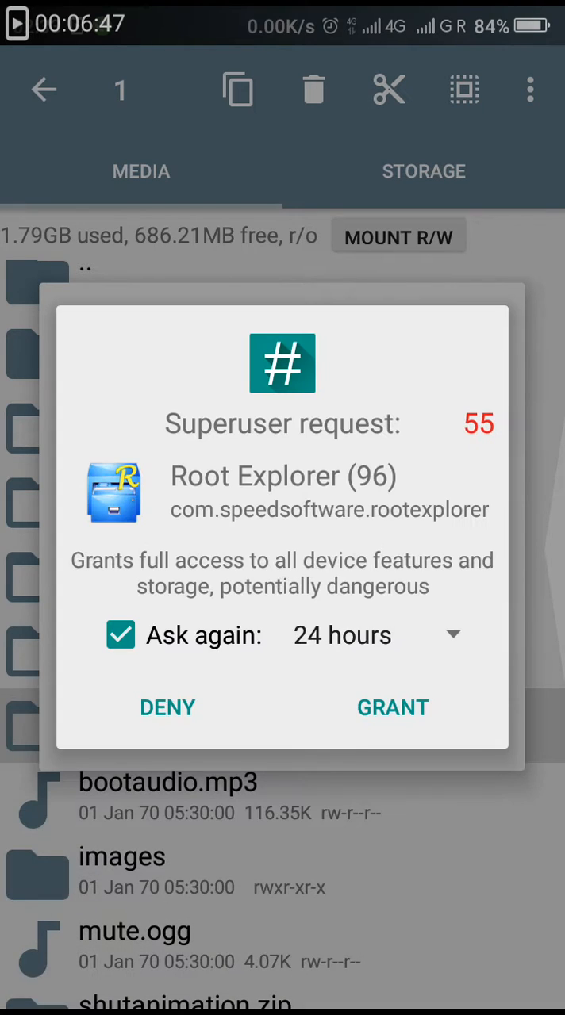
click(392, 708)
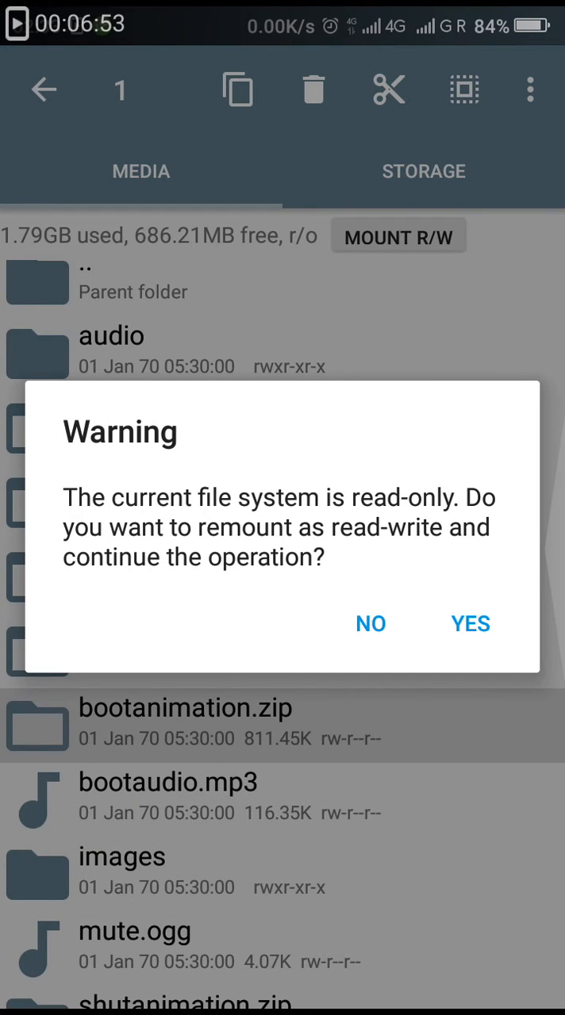
click(370, 624)
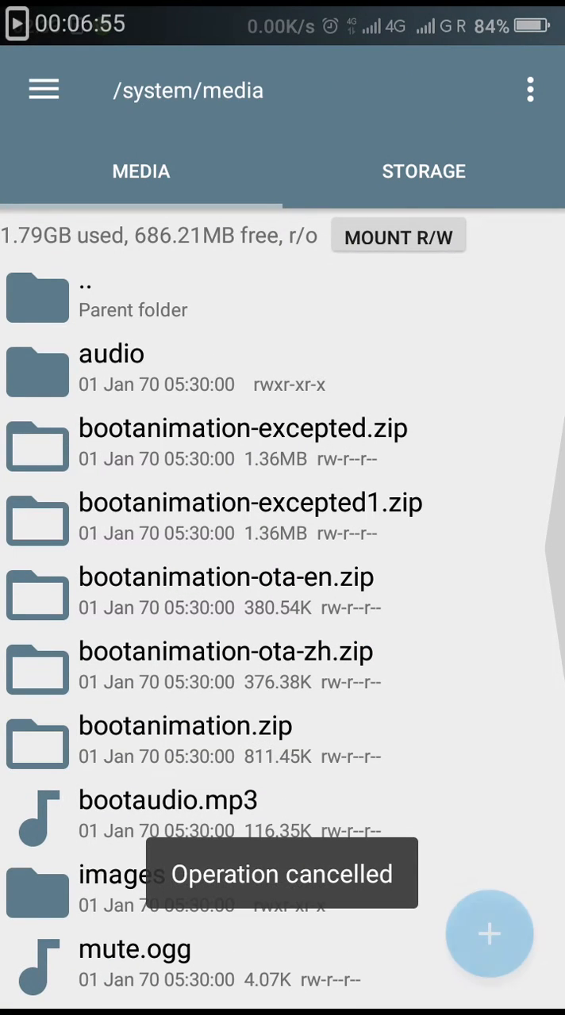
click(184, 727)
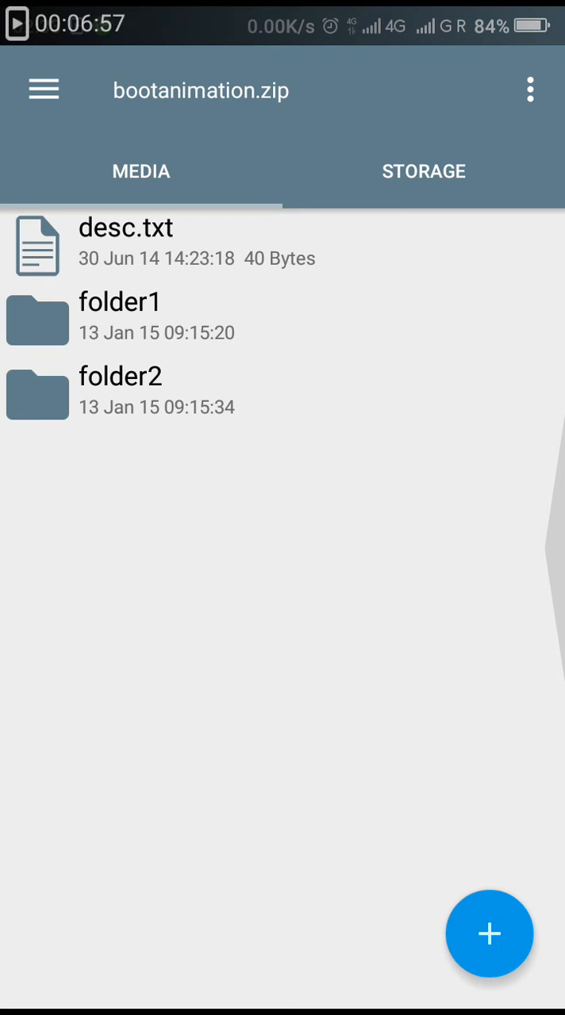
- Inspect folder1 of the old zip, mount /system/media R/W, delete bootanimation.zip, and switch to Storage
click(119, 319)
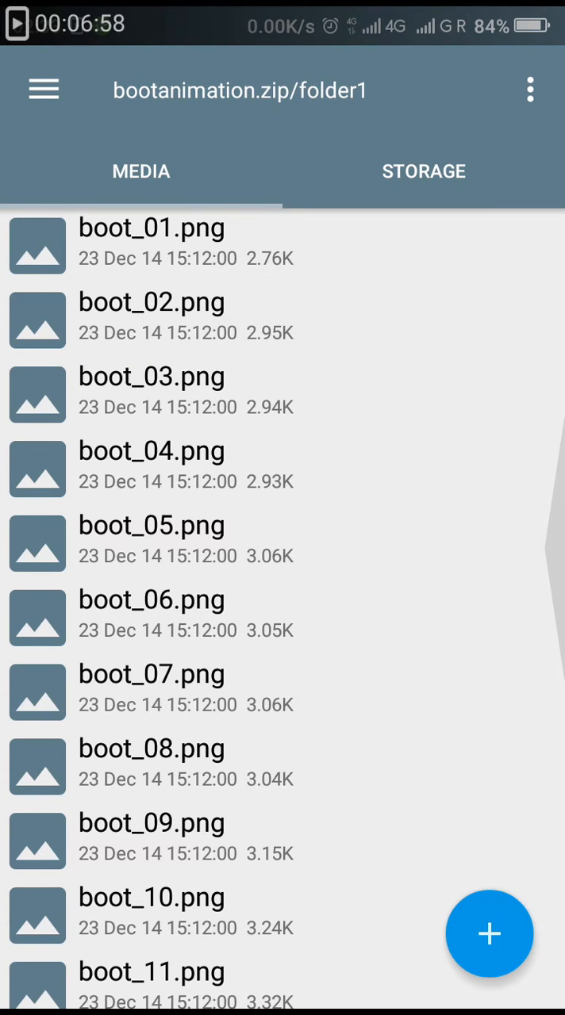
scroll(down, 3)
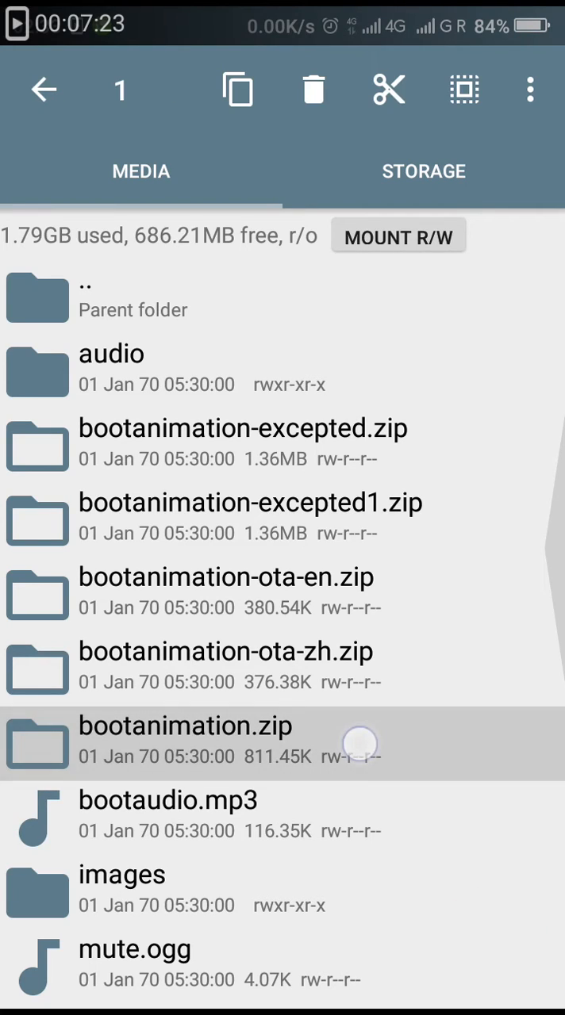
click(313, 89)
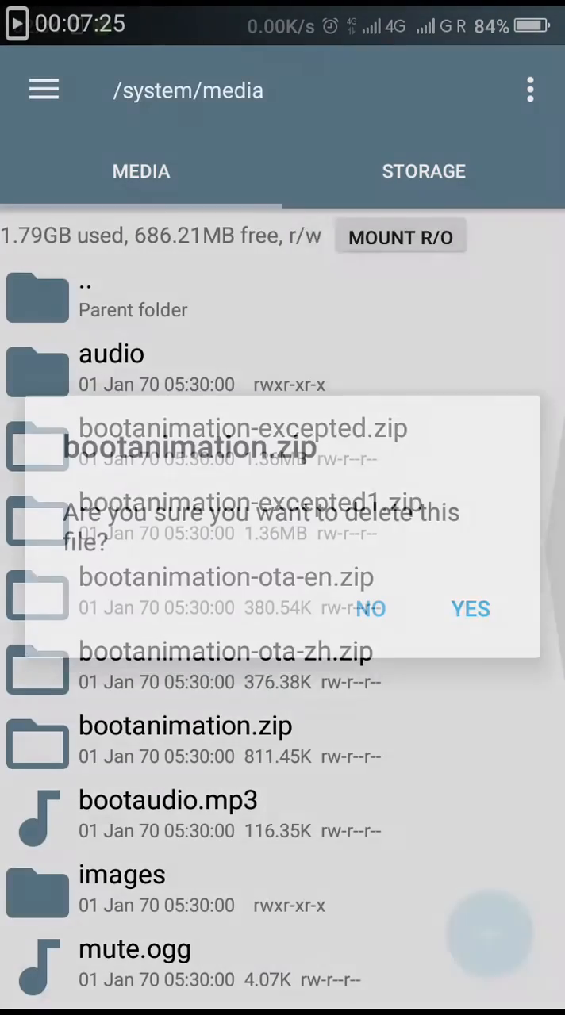
click(470, 609)
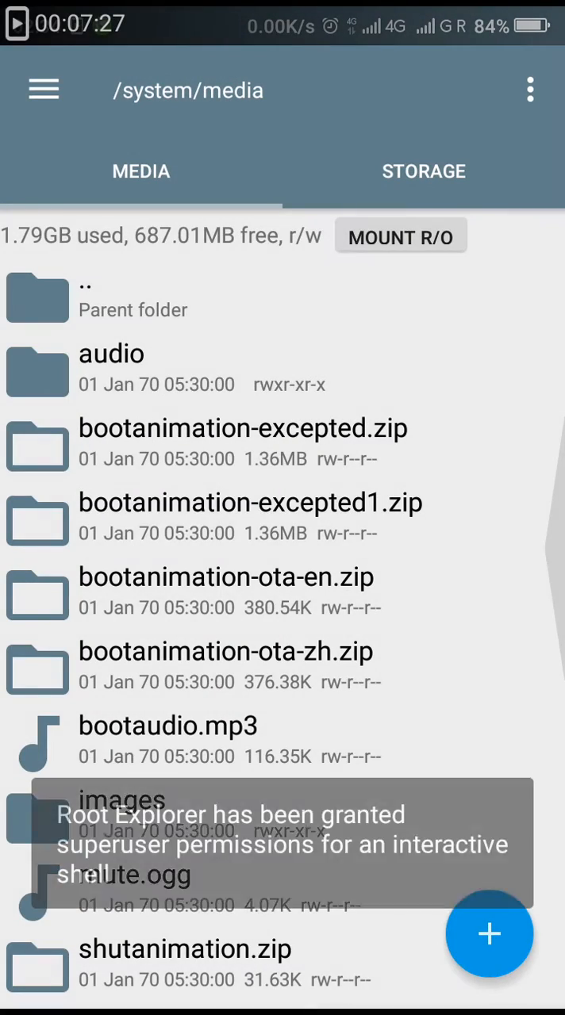
click(424, 171)
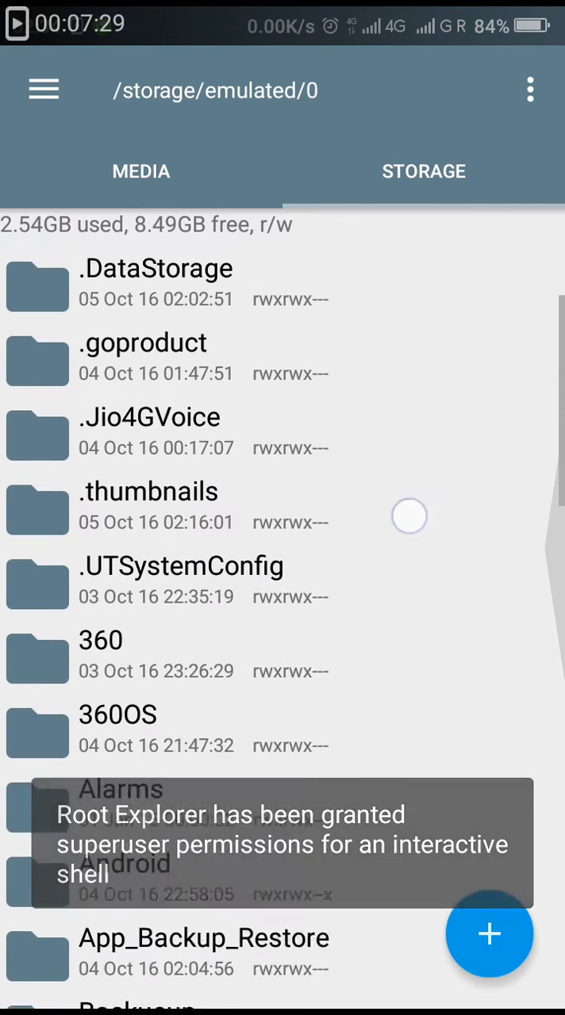
- Copy bootanimation(6).zip from the uac folder and paste it into /system/media
click(140, 171)
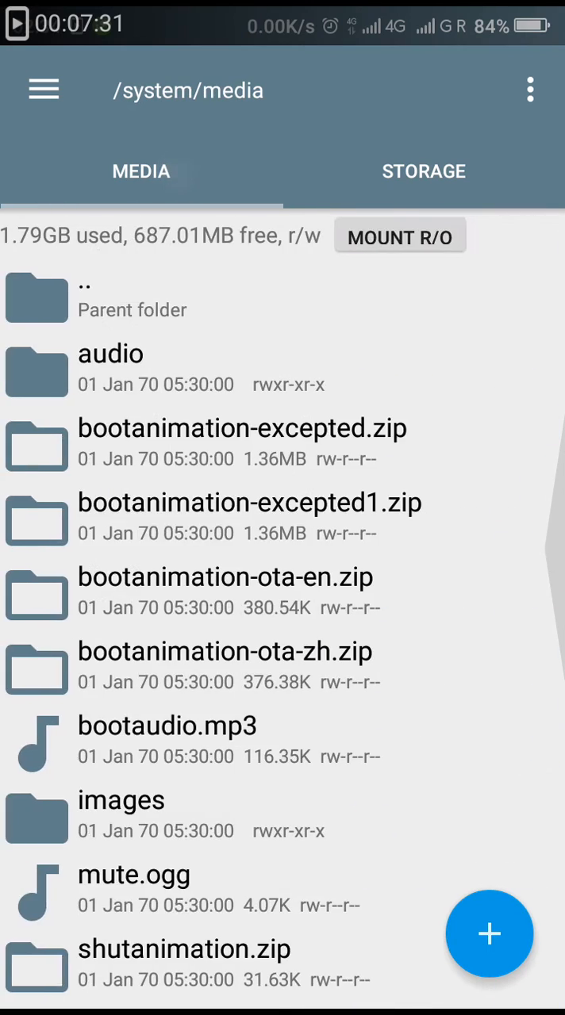
click(423, 171)
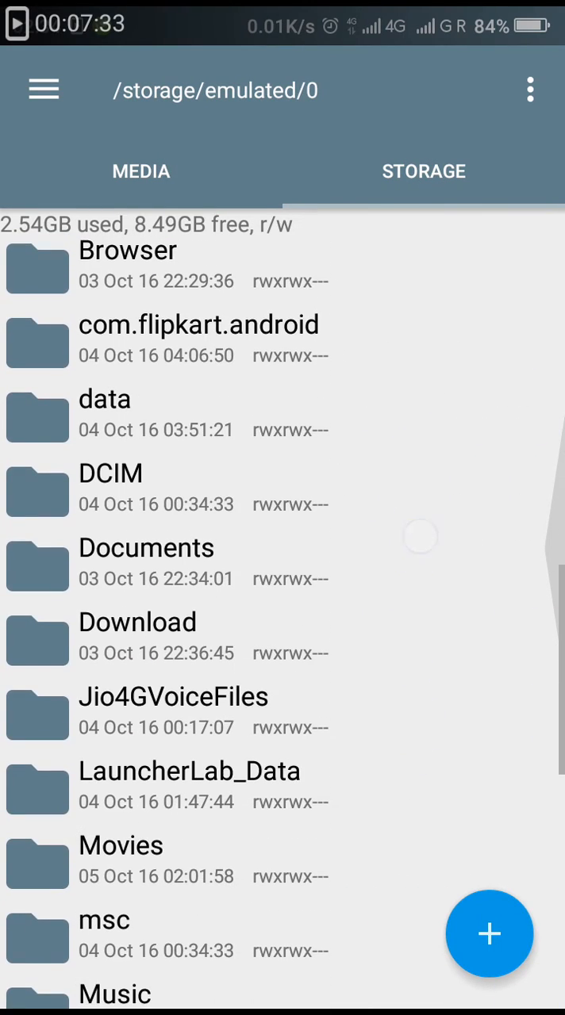
scroll(down, 3)
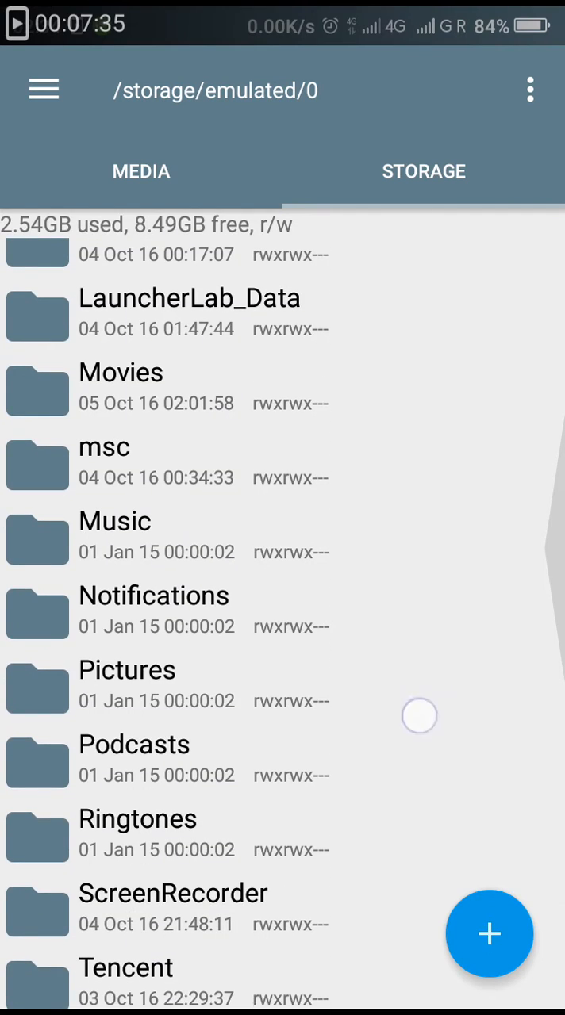
scroll(down, 3)
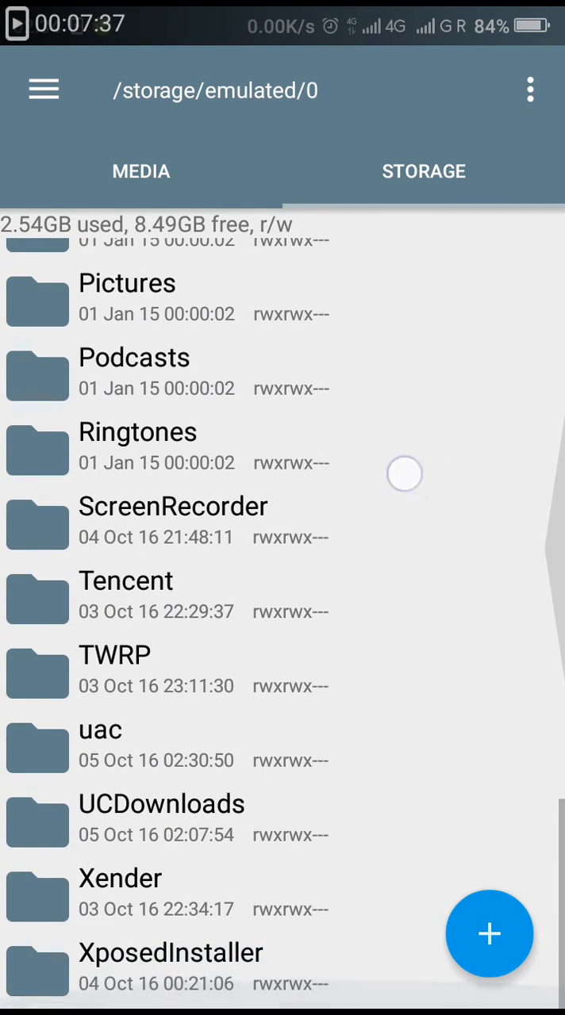
click(100, 730)
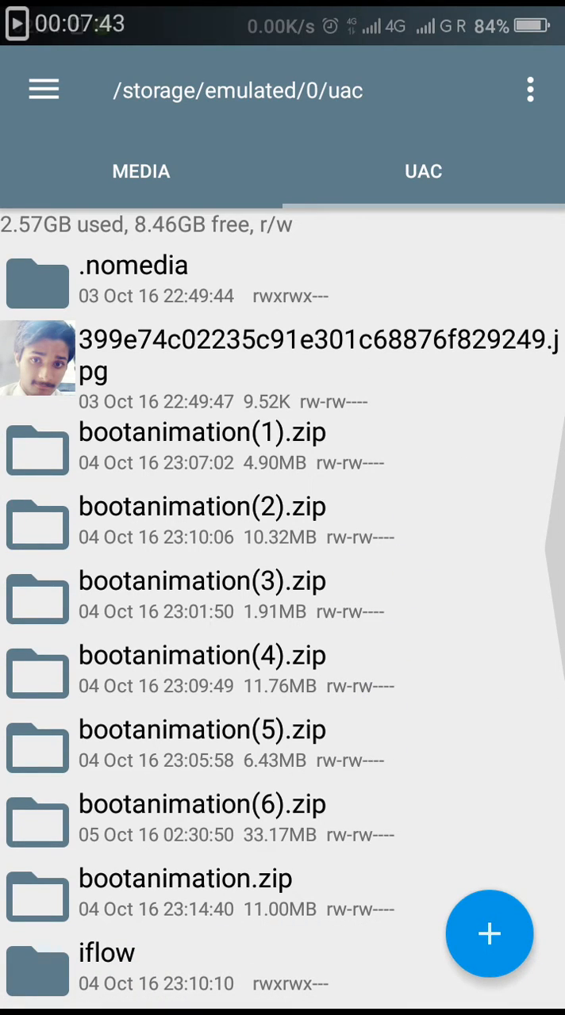
click(204, 804)
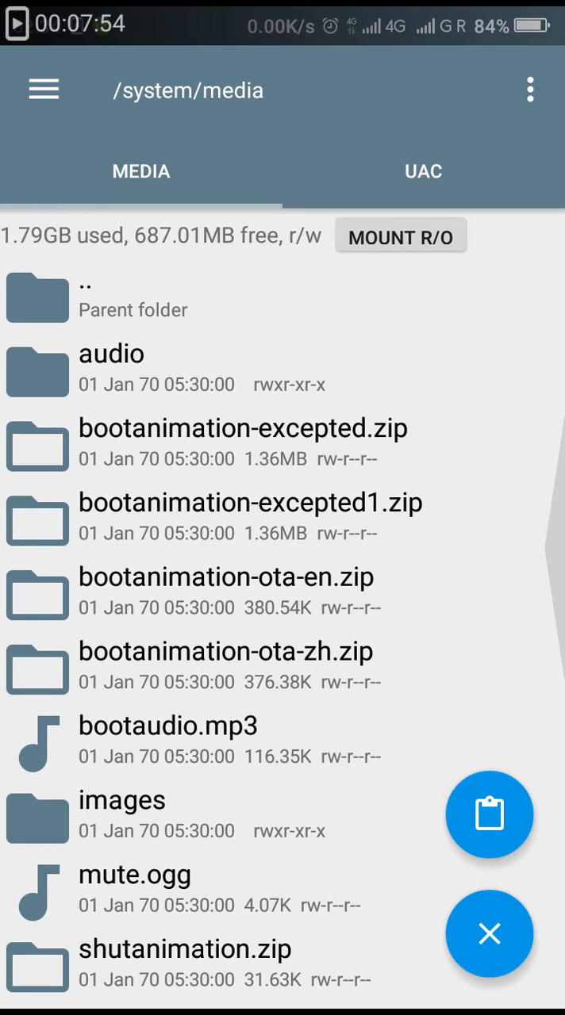
click(489, 815)
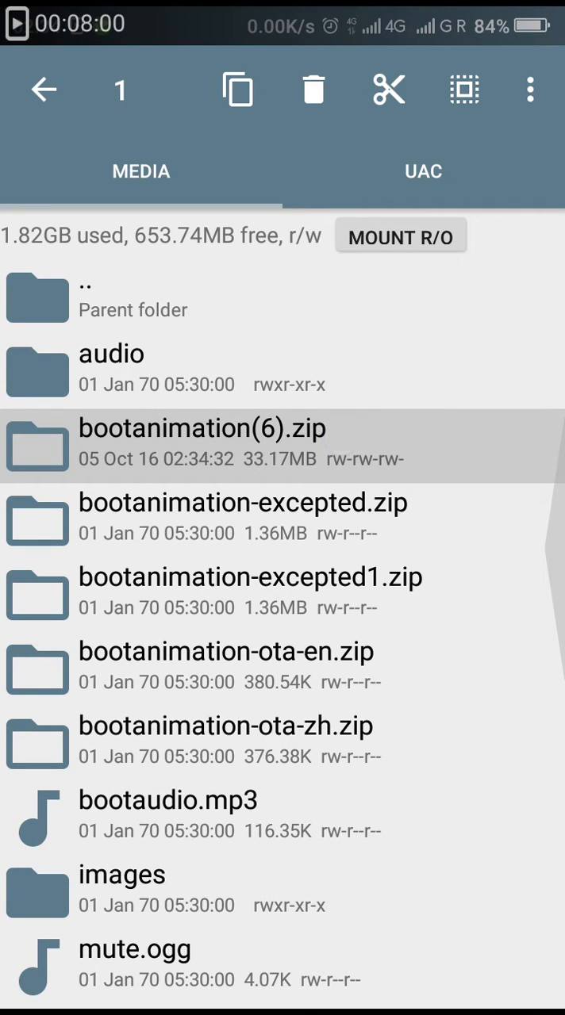
- Rename bootanimation(6).zip to bootanimation.zip via the overflow menu and select the renamed archive
click(530, 89)
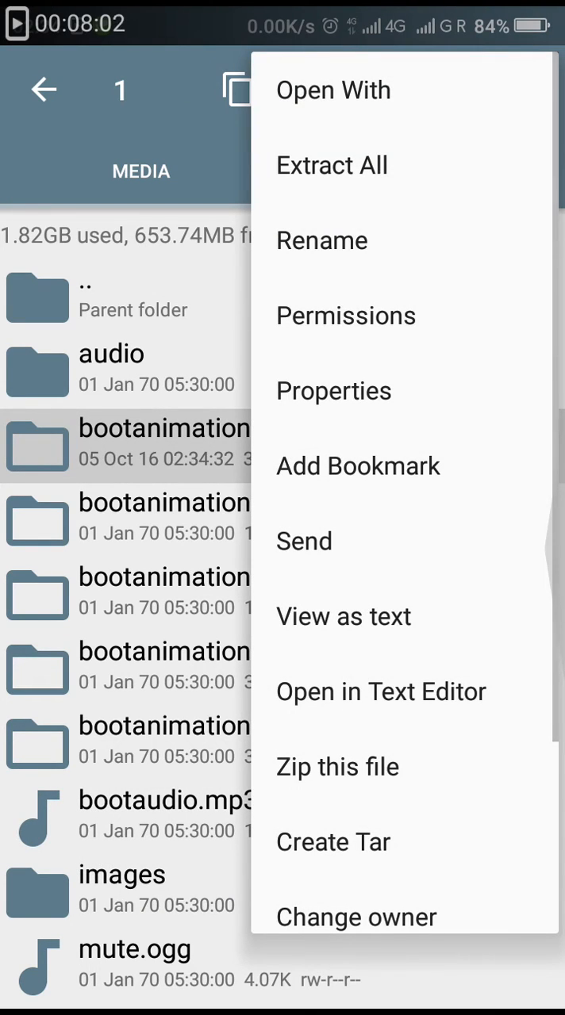
click(320, 241)
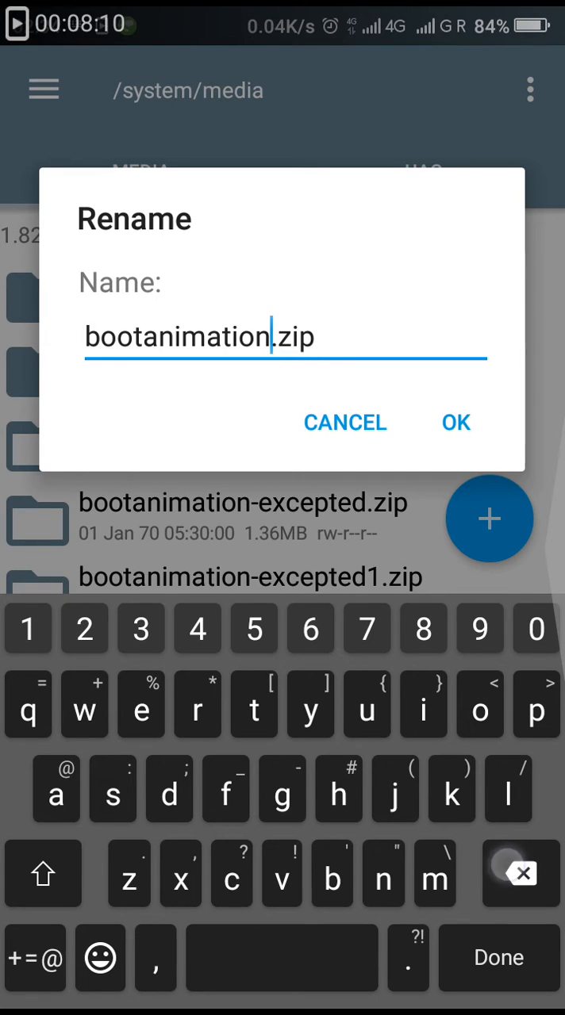
click(456, 422)
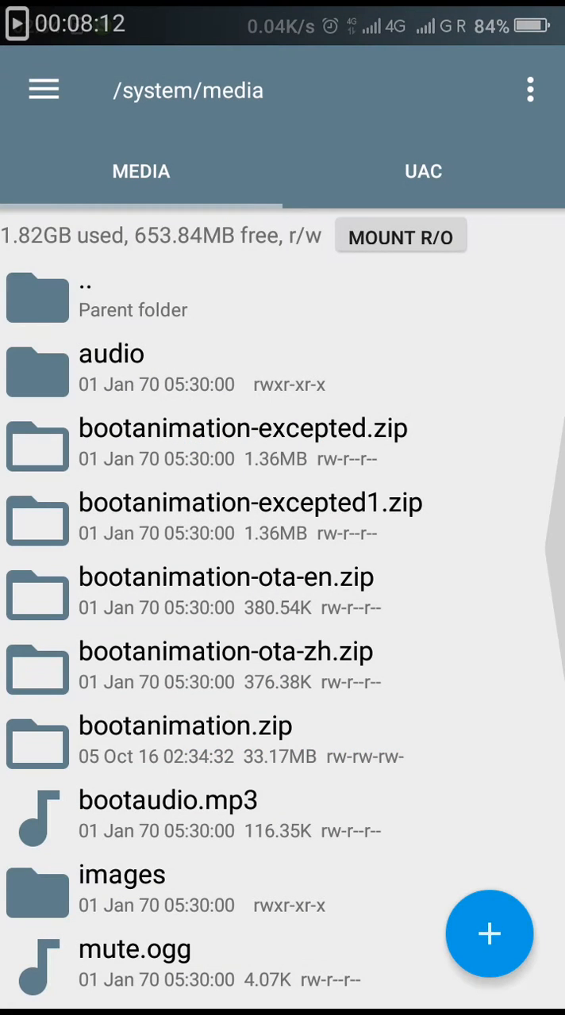
scroll(down, 3)
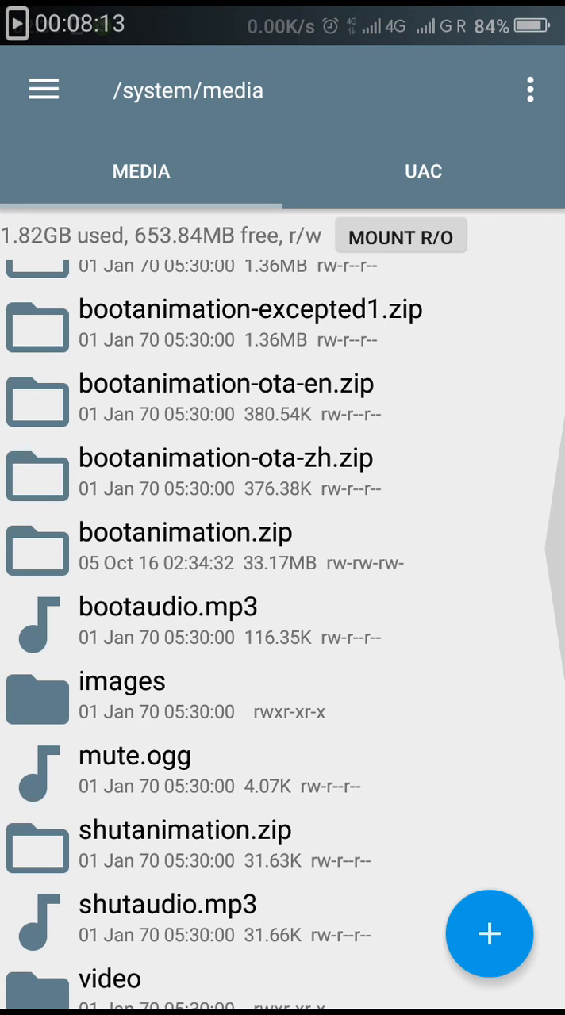
click(185, 551)
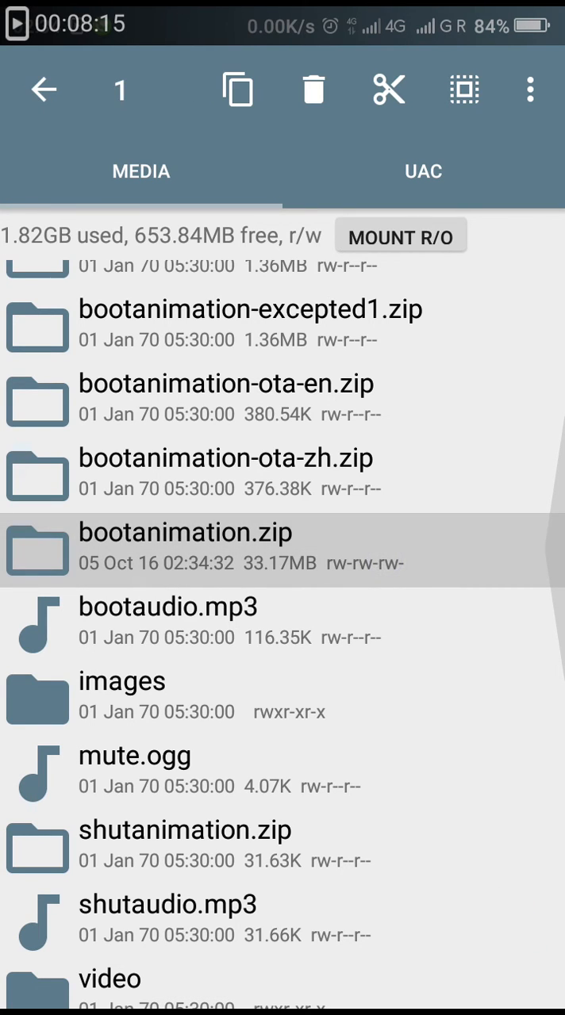
- Give bootanimation.zip rw-r--r-- permissions by clearing group write and applying the change
click(530, 89)
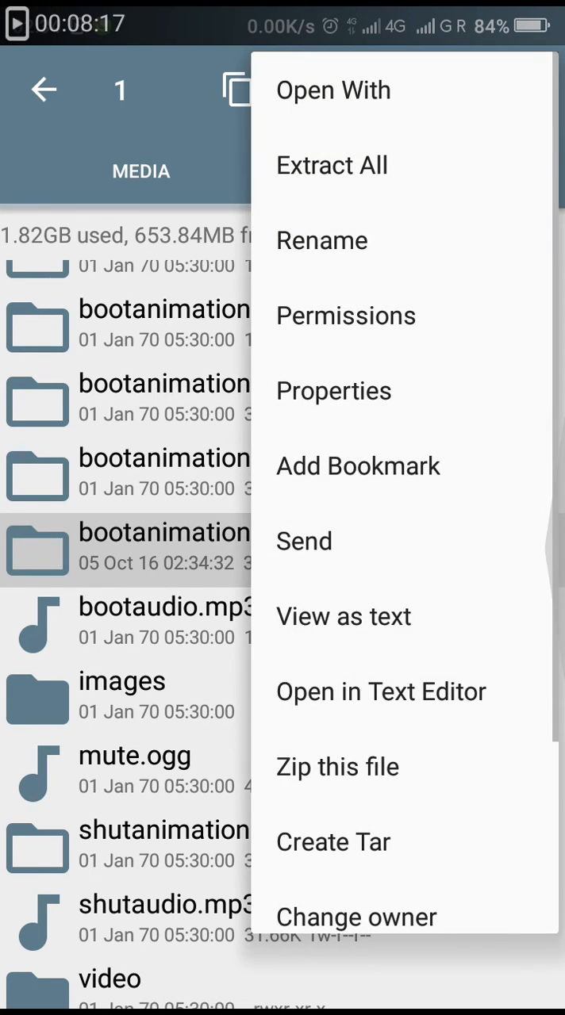
click(346, 314)
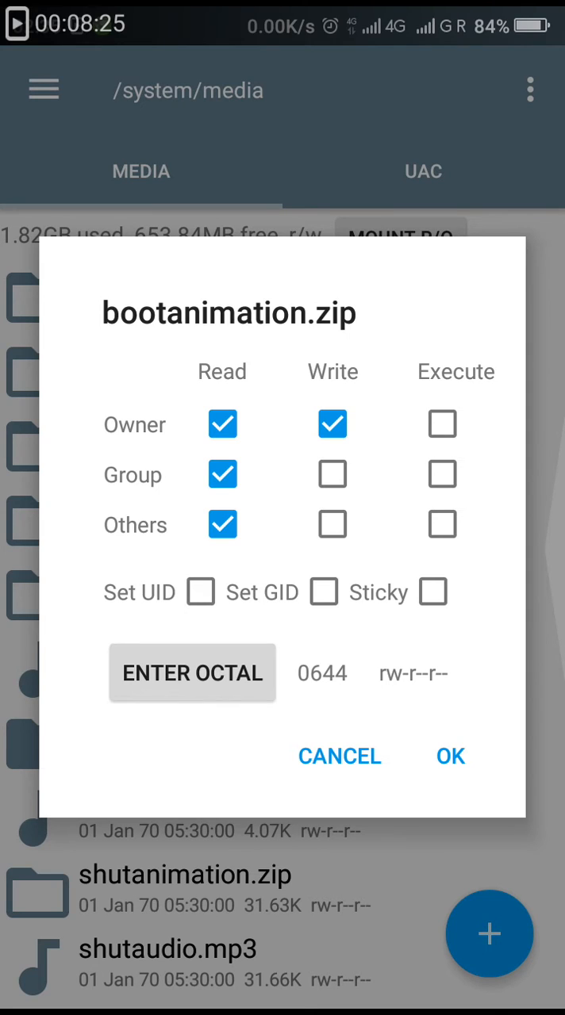
click(333, 473)
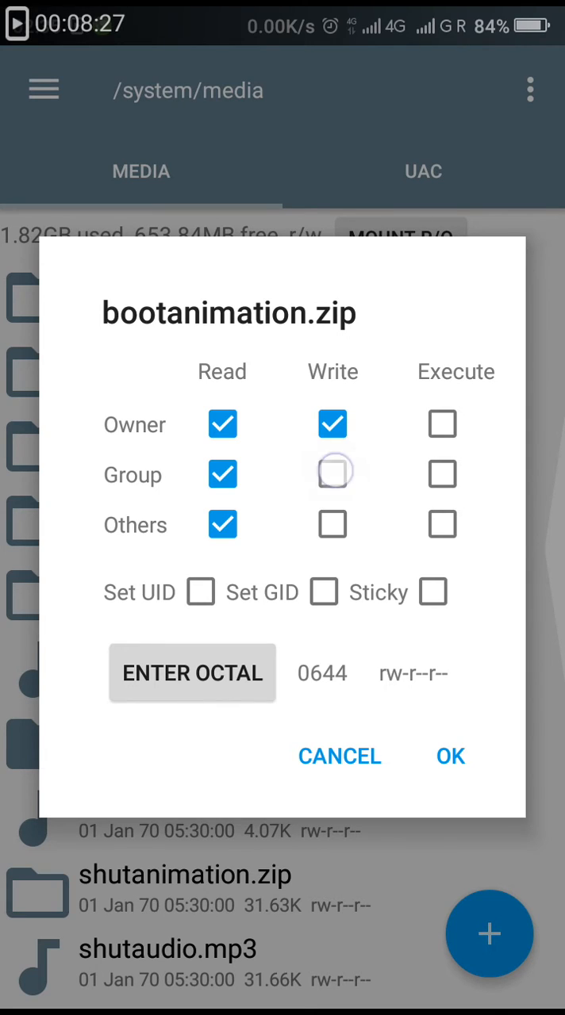
click(334, 473)
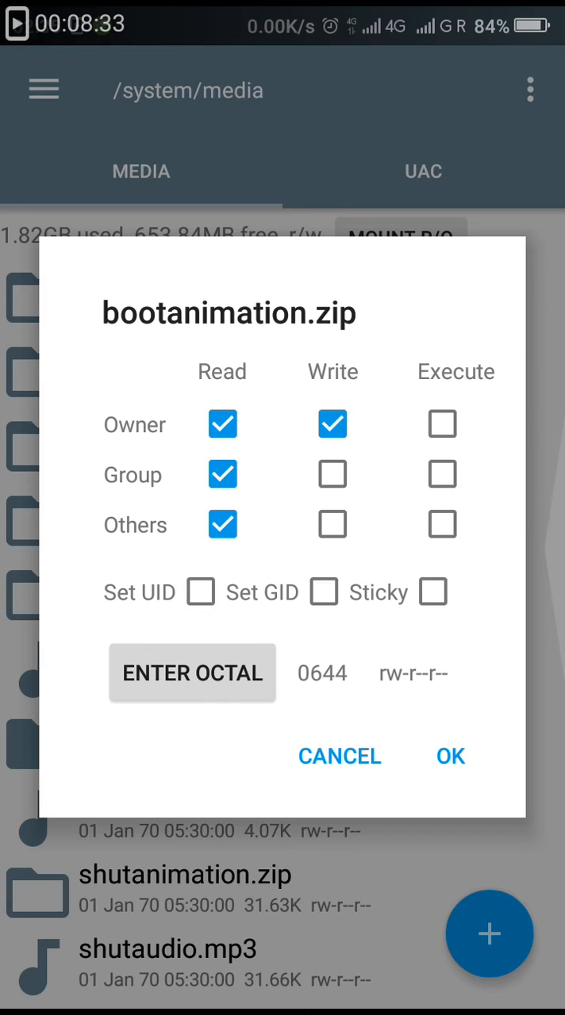
click(451, 755)
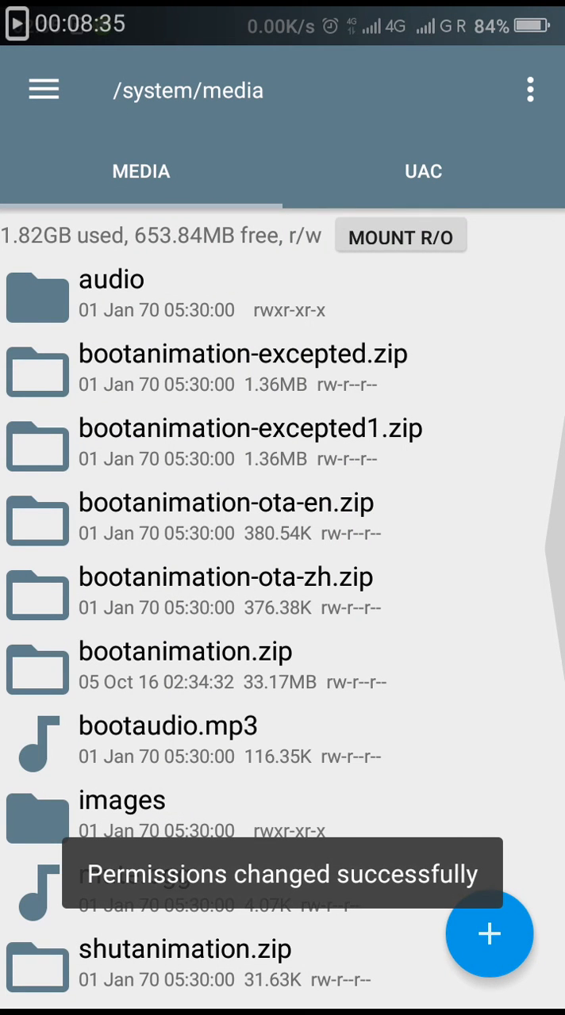
click(530, 89)
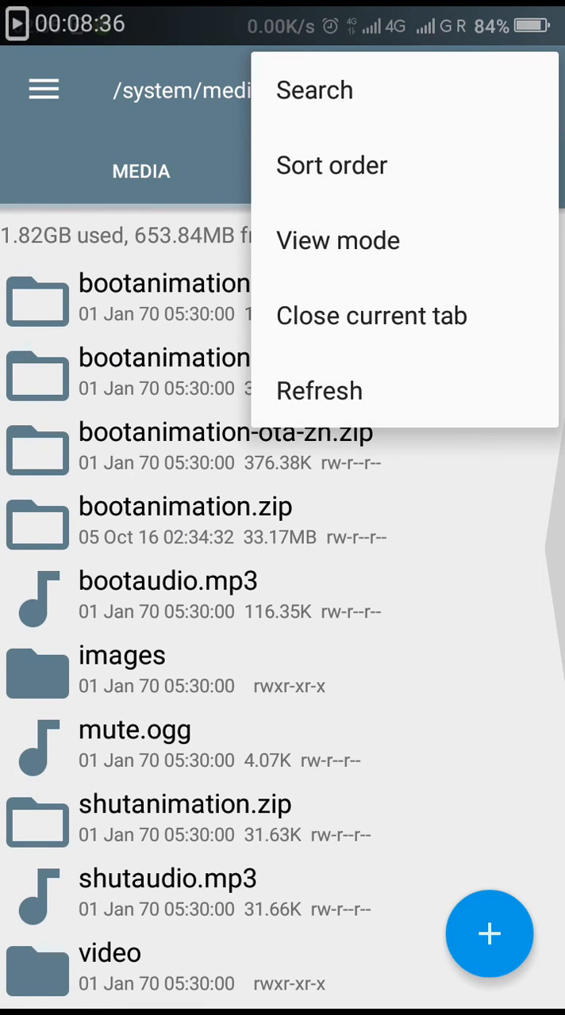
click(185, 523)
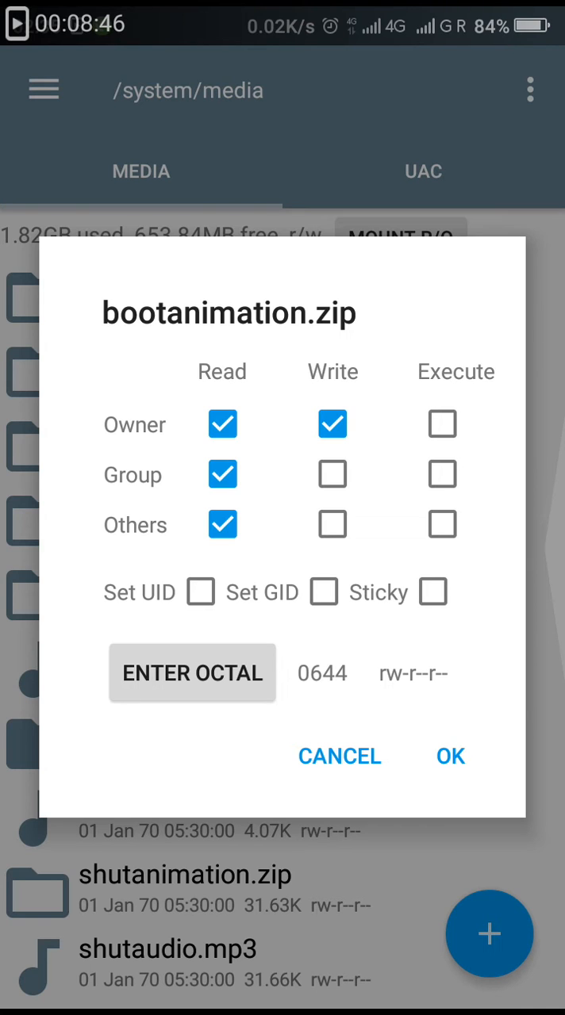
click(450, 755)
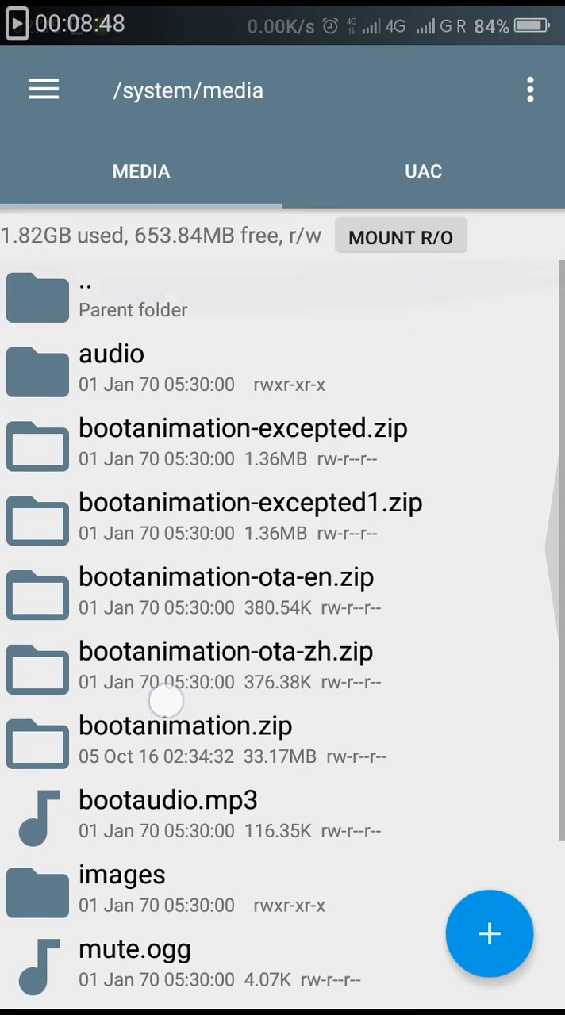